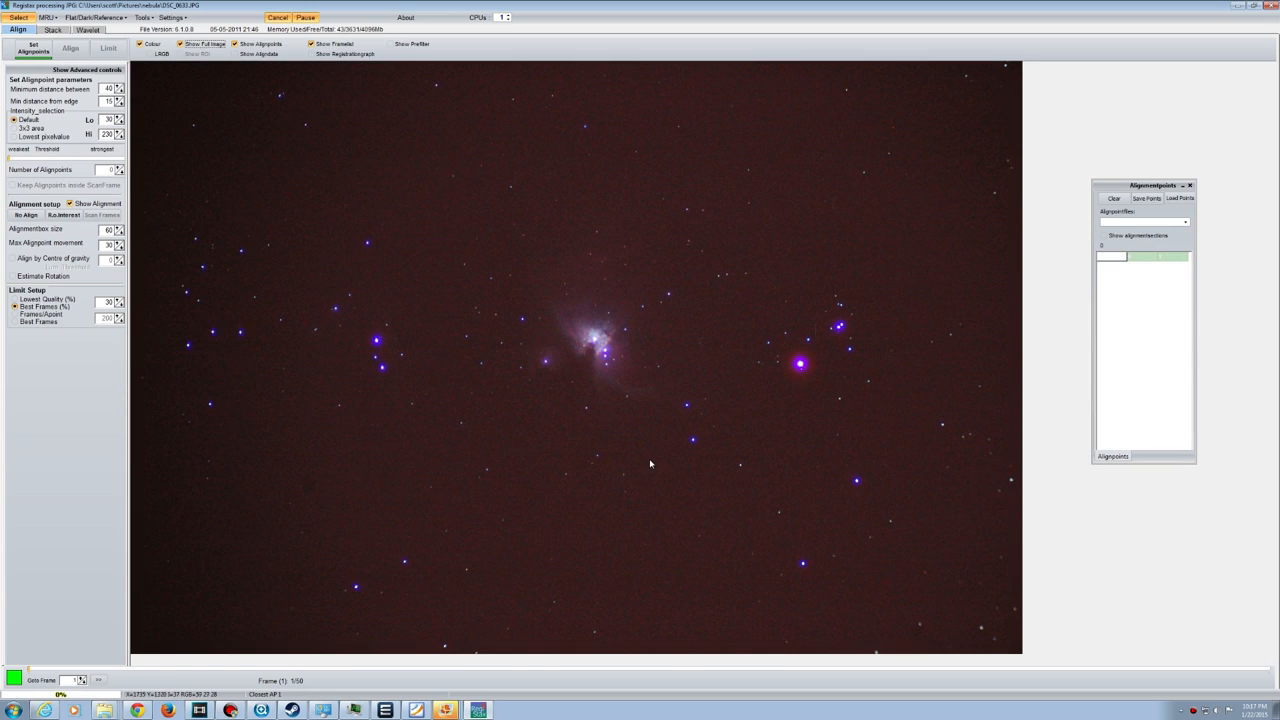
mouse_move(687, 405)
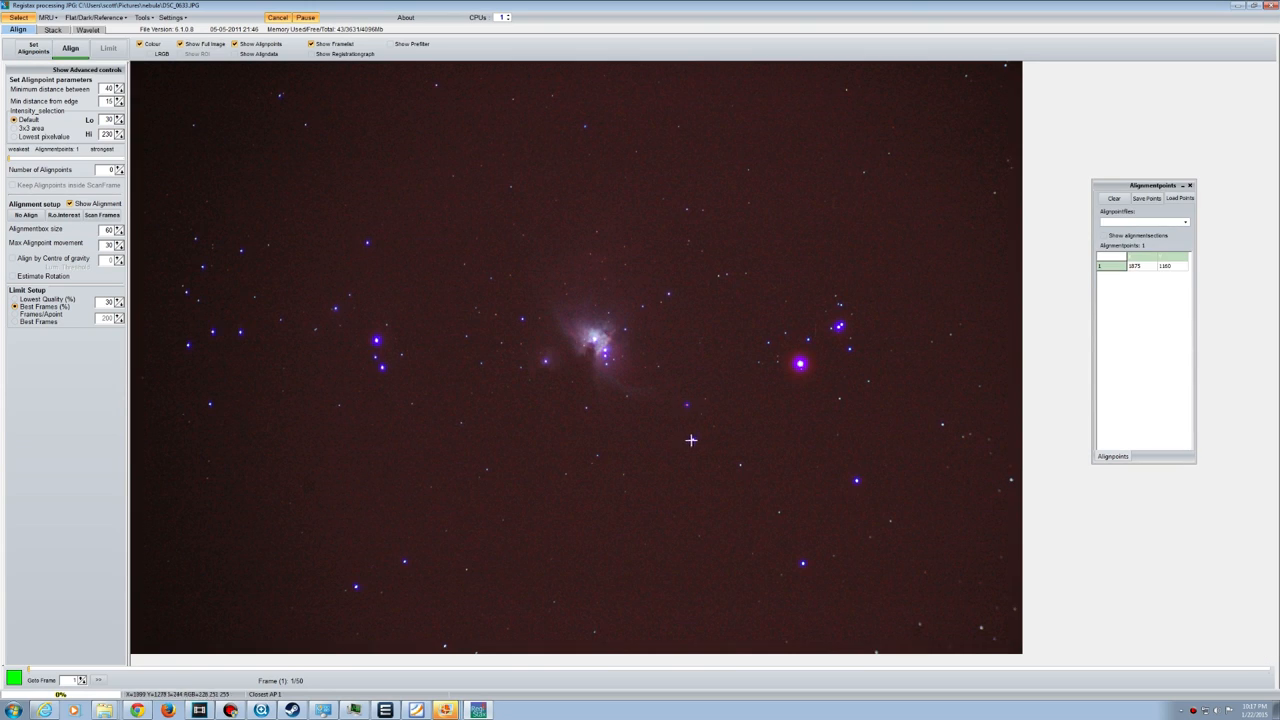
Add alignment points on stars across the Orion Nebula frame, reaching eight points
click(523, 406)
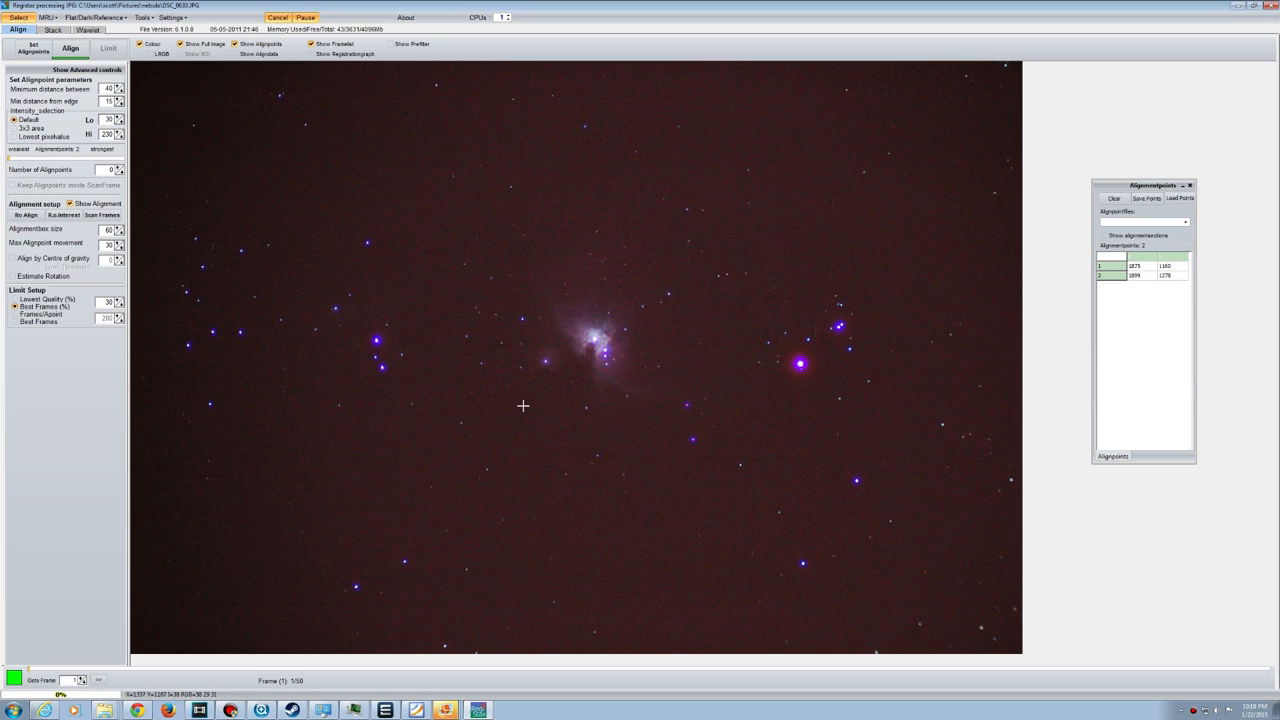
mouse_move(386, 360)
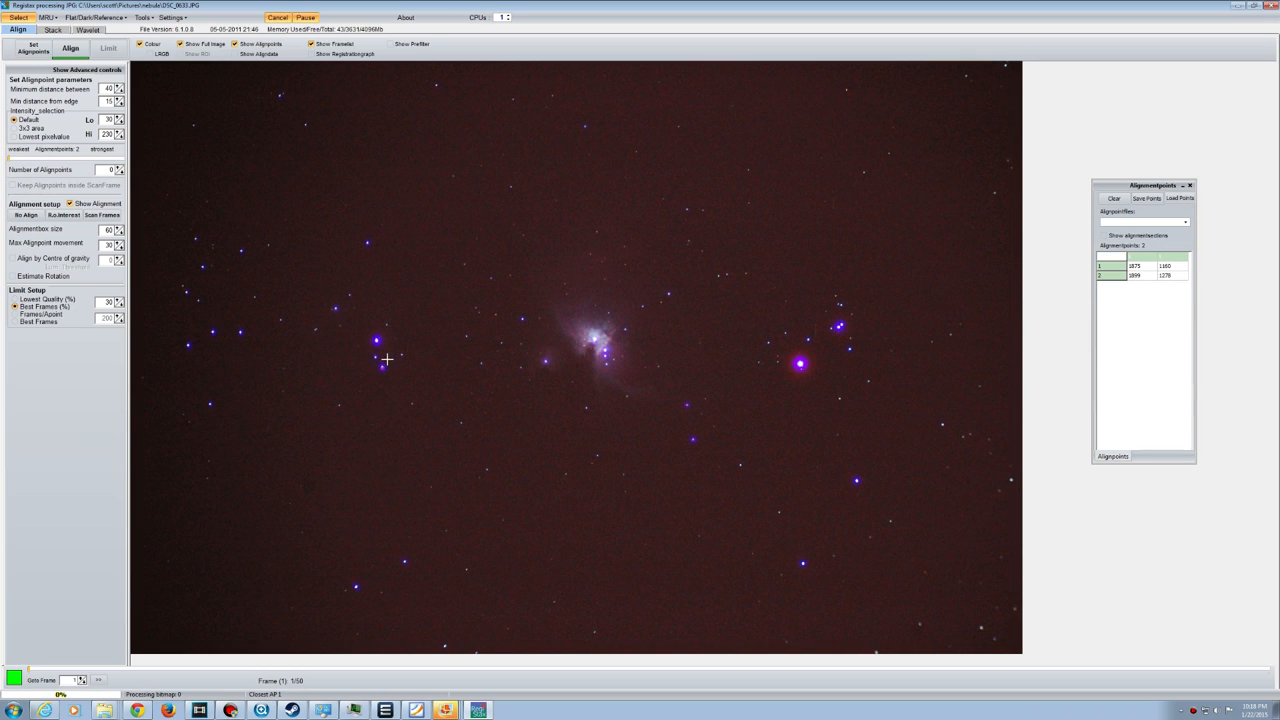
click(435, 338)
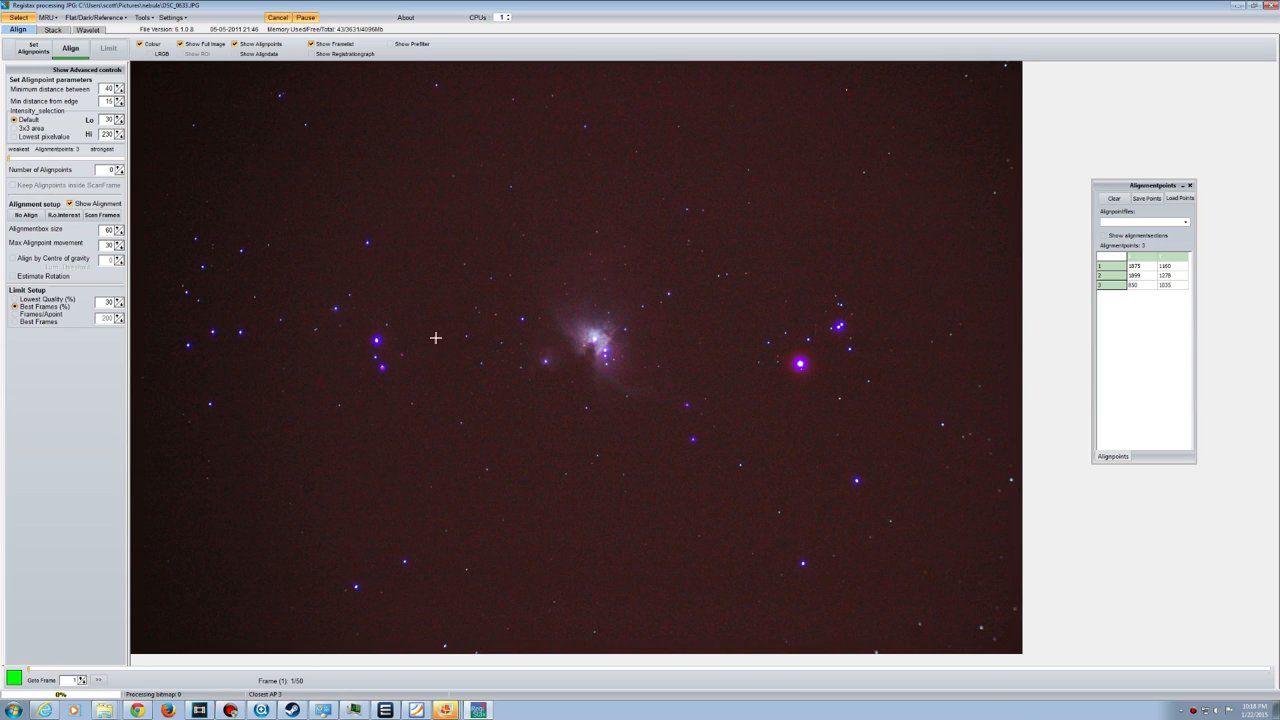
click(466, 336)
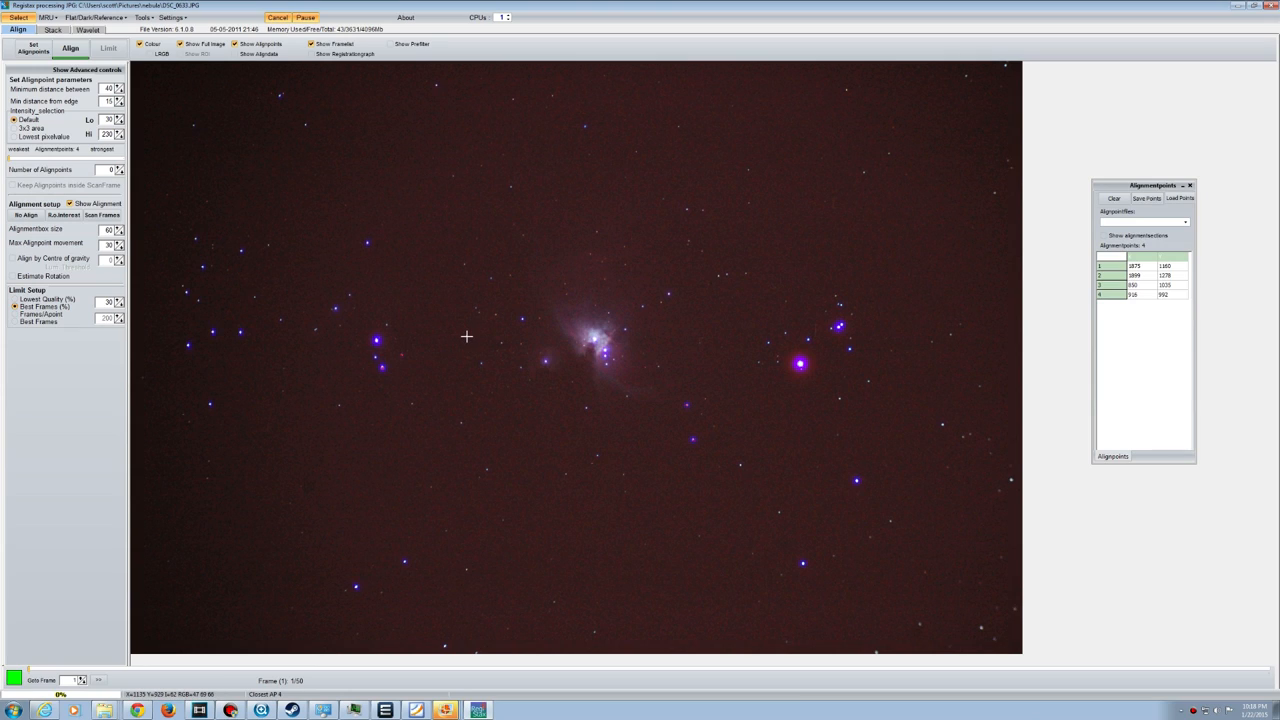
click(366, 243)
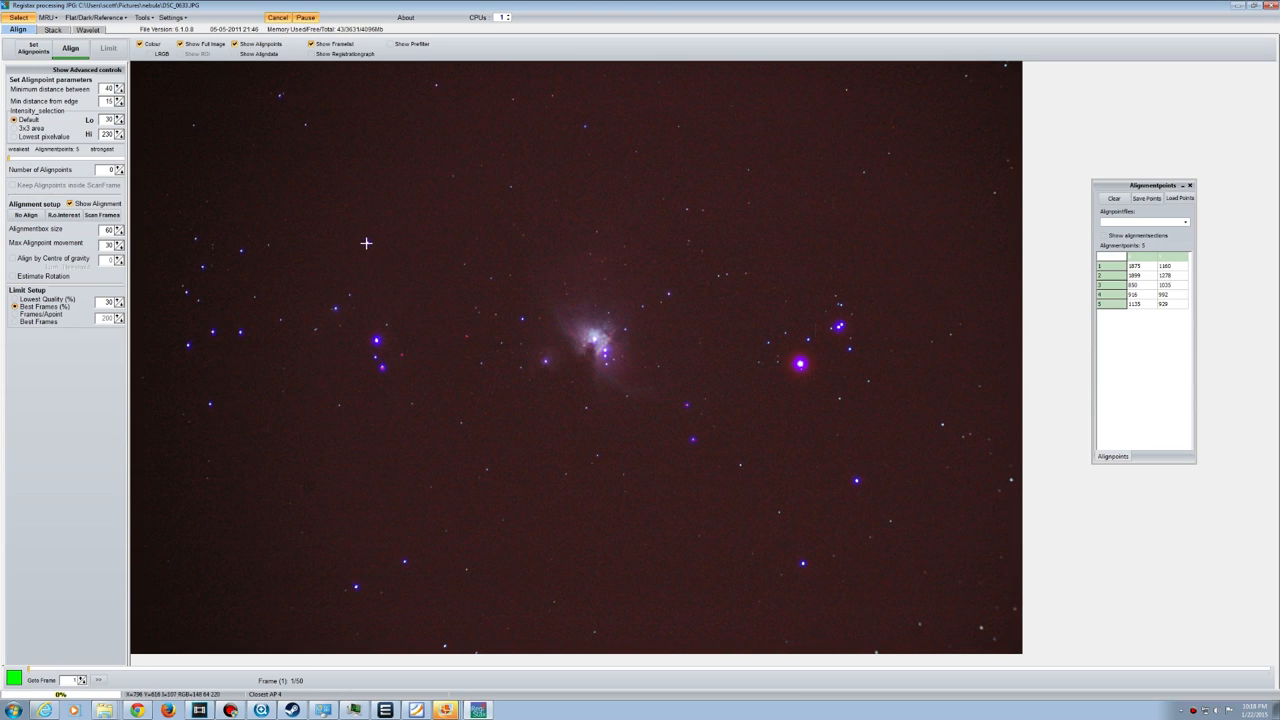
click(565, 145)
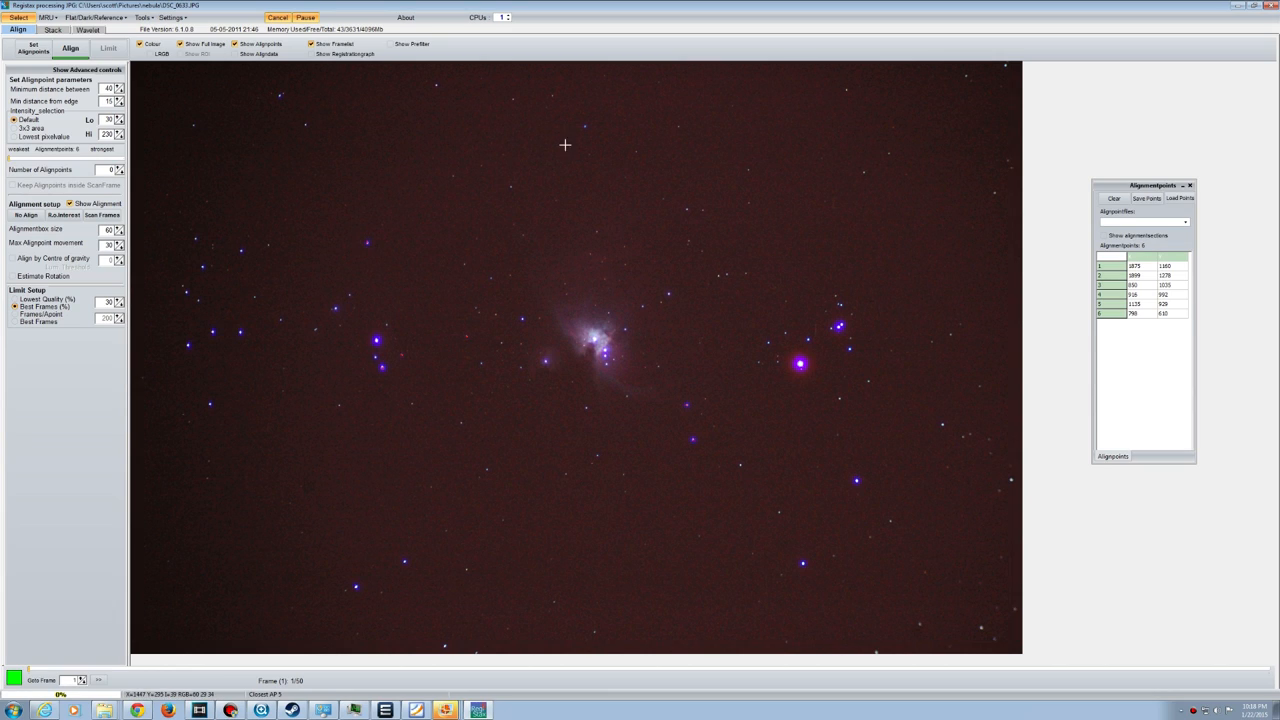
mouse_move(629, 175)
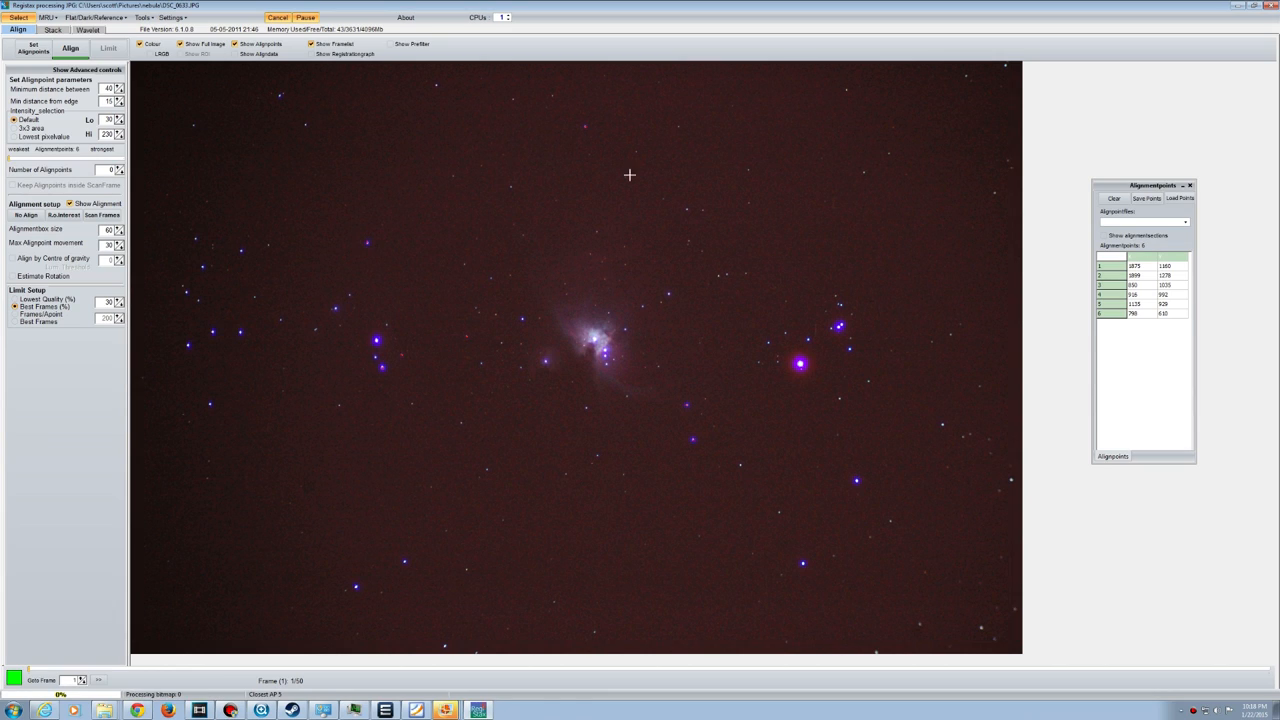
click(668, 294)
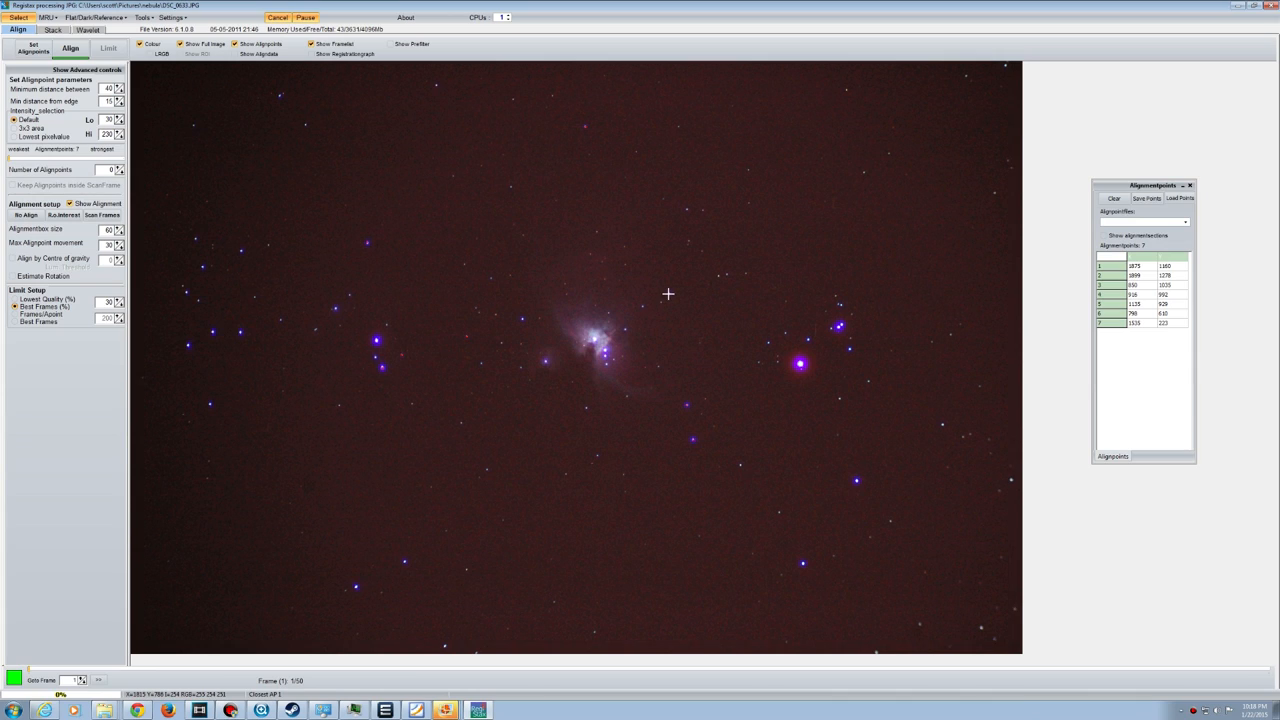
click(718, 470)
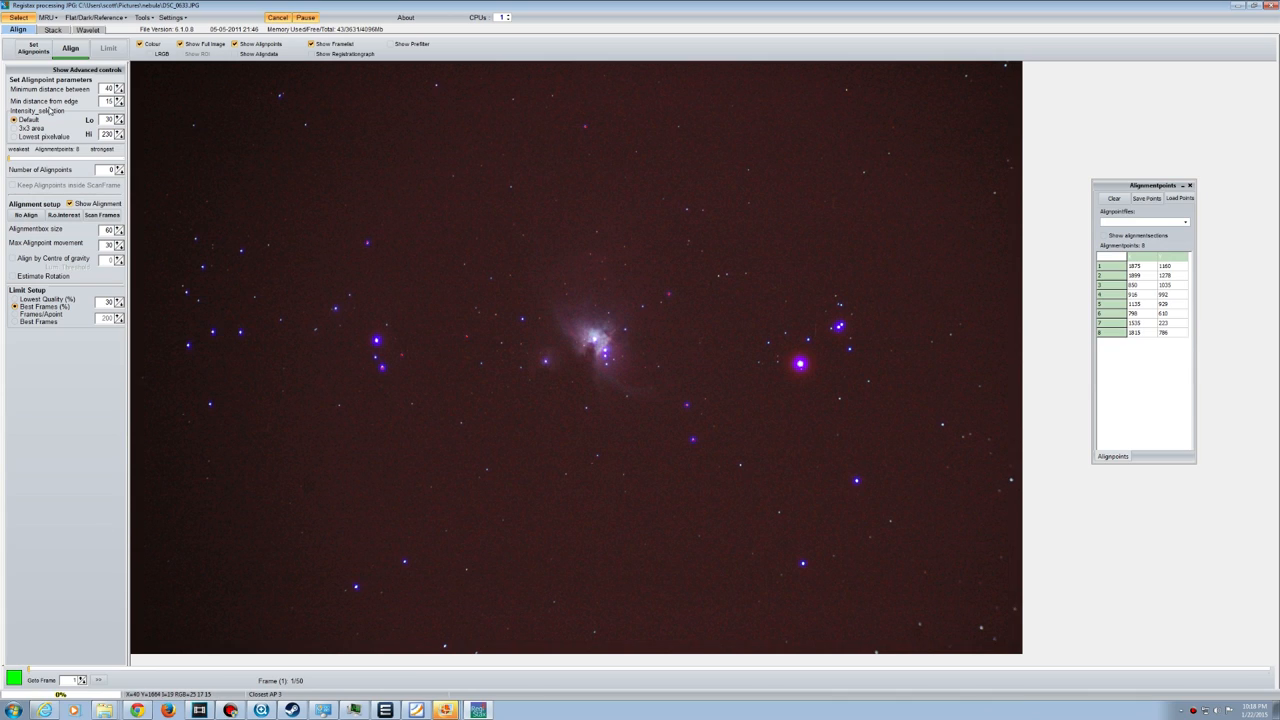
click(70, 48)
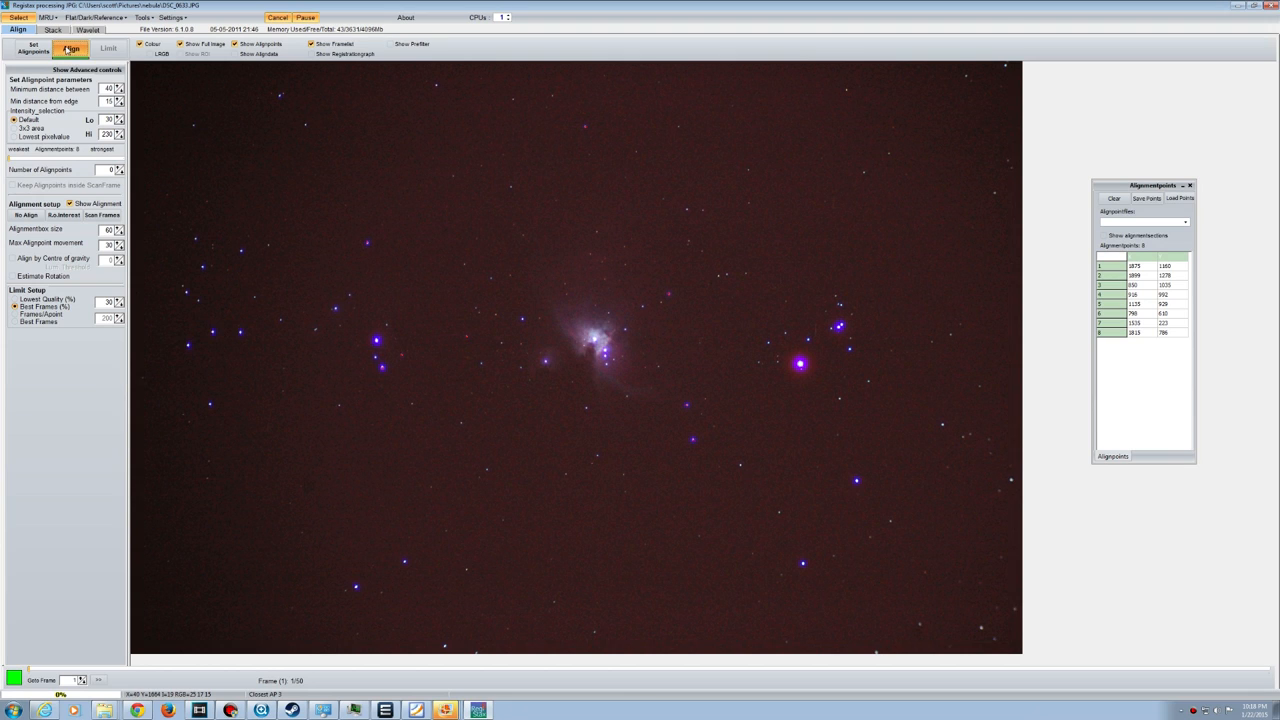
Align the frames on the eight points and limit processing to the best 50 frames
click(71, 48)
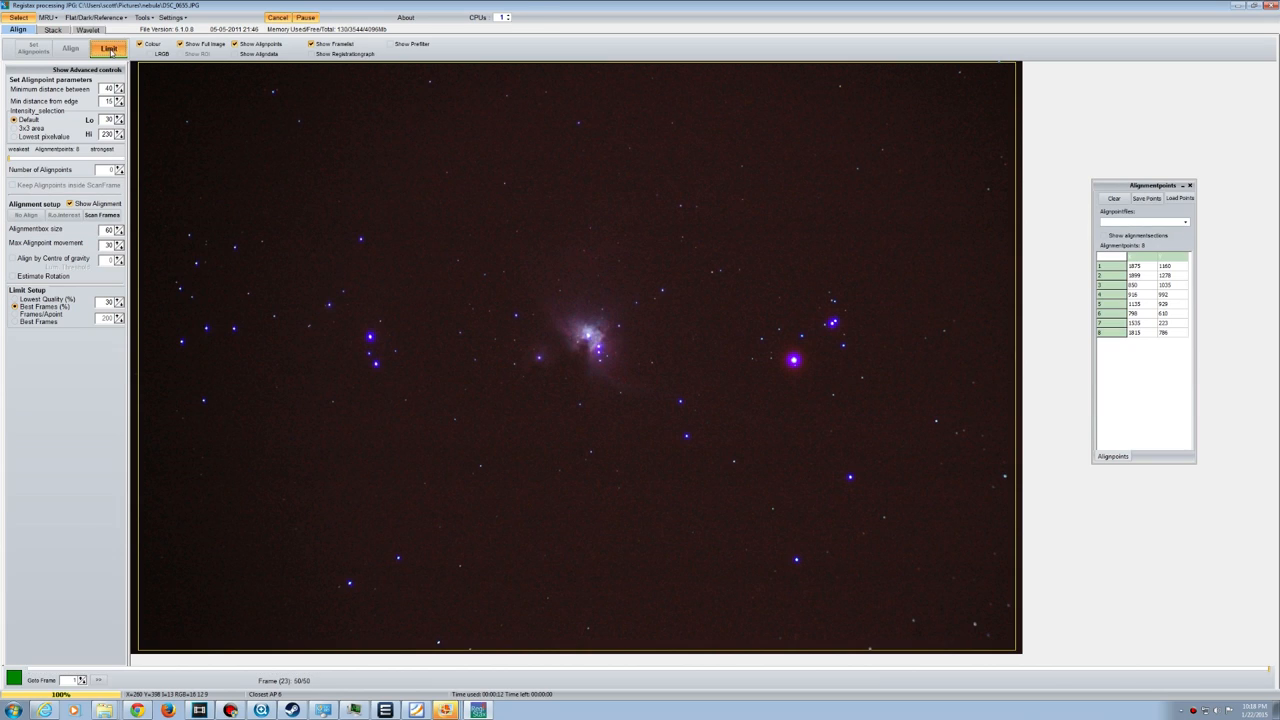
click(53, 29)
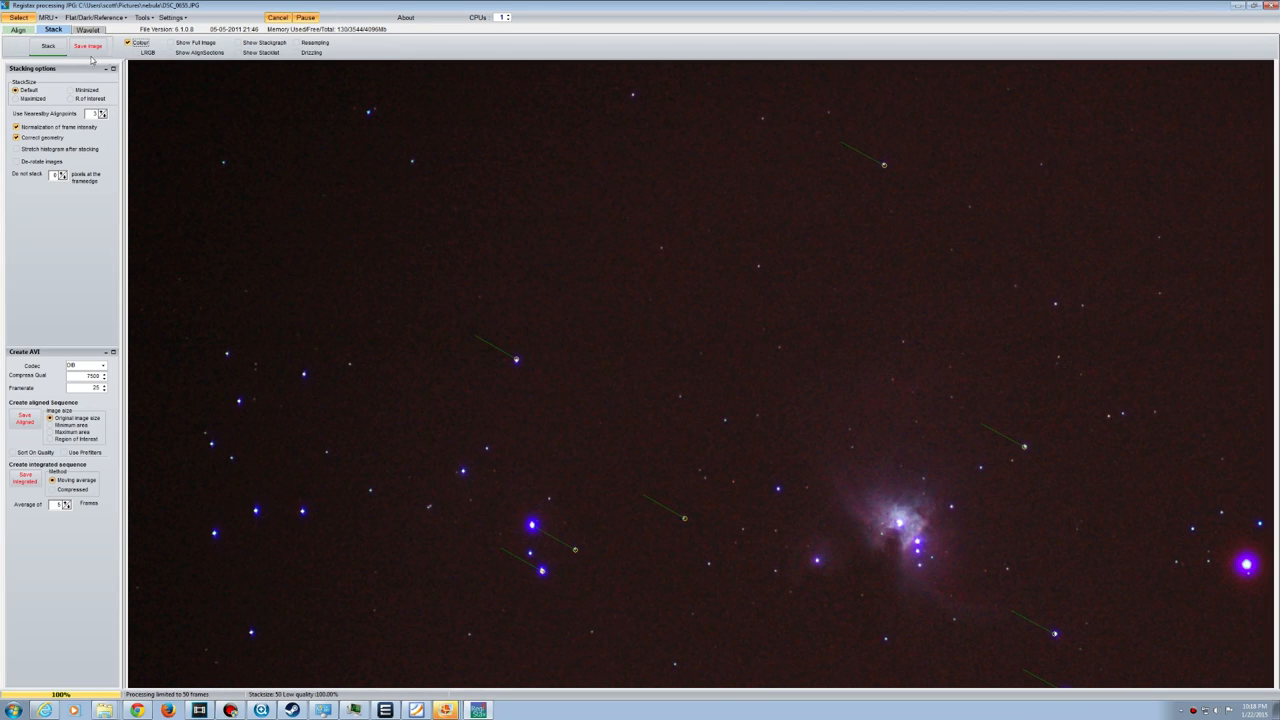
Stack the 50 aligned frames into one combined nebula image
click(48, 46)
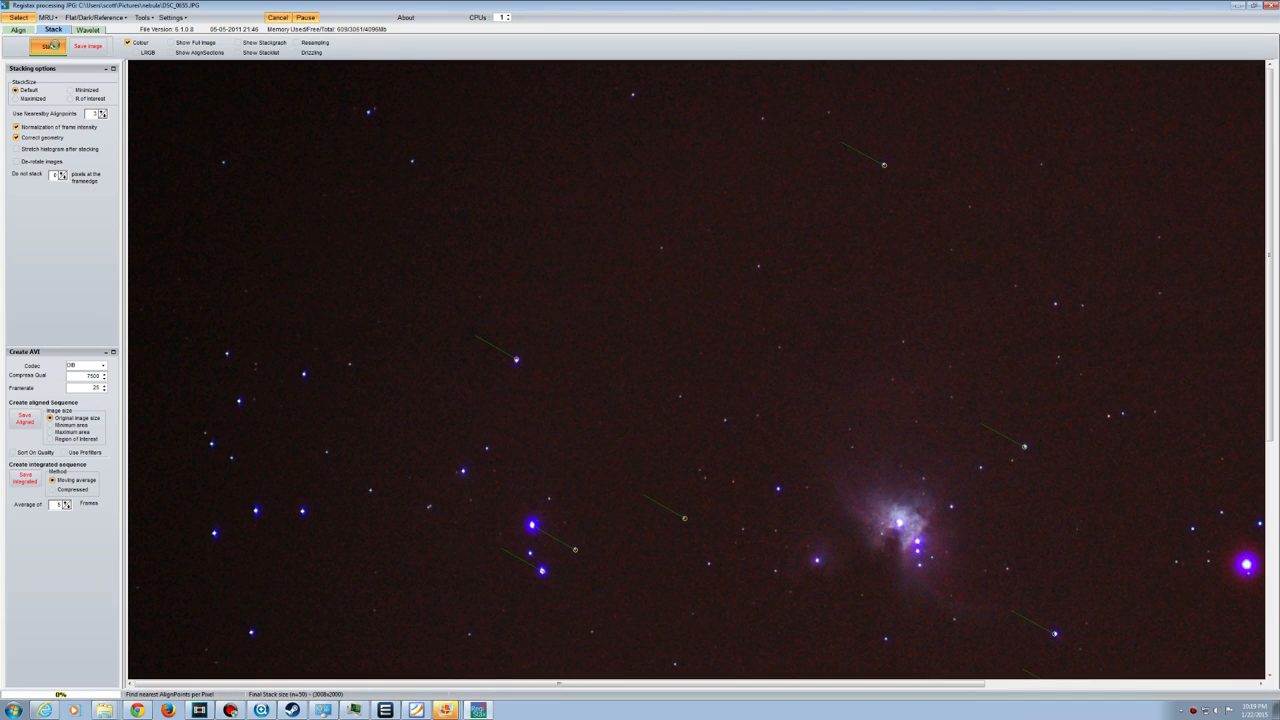
click(53, 46)
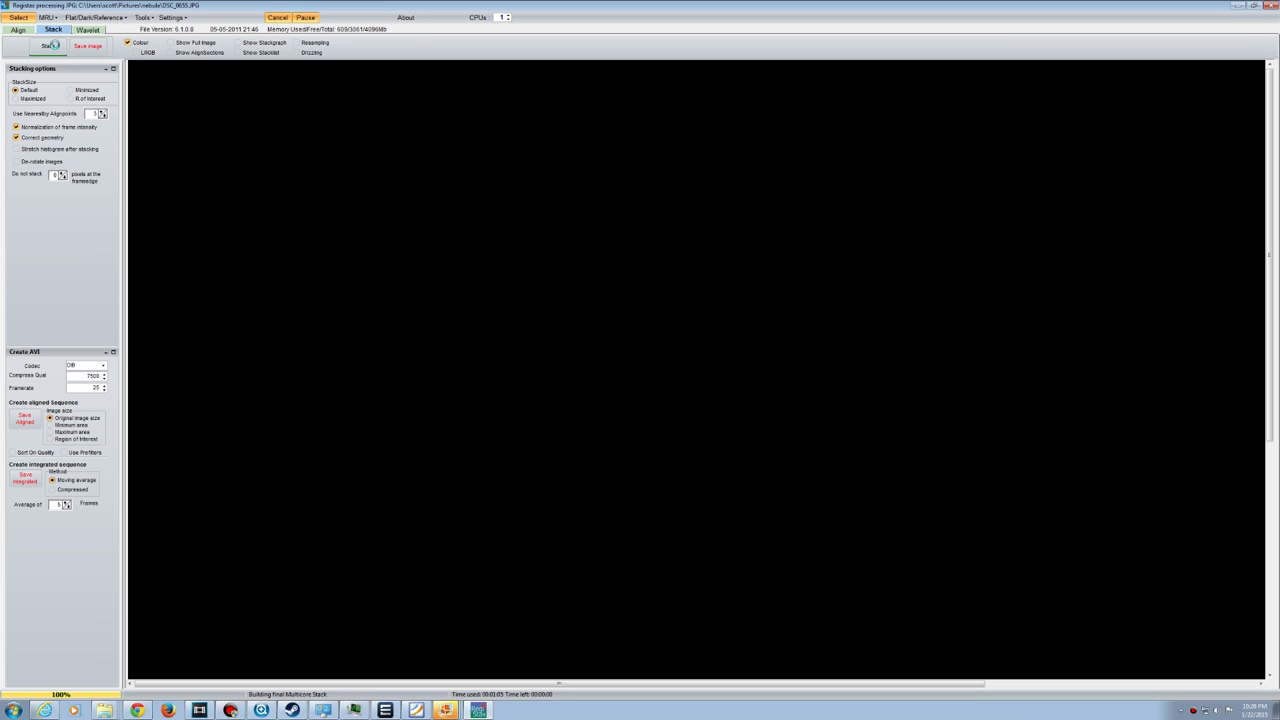
click(49, 46)
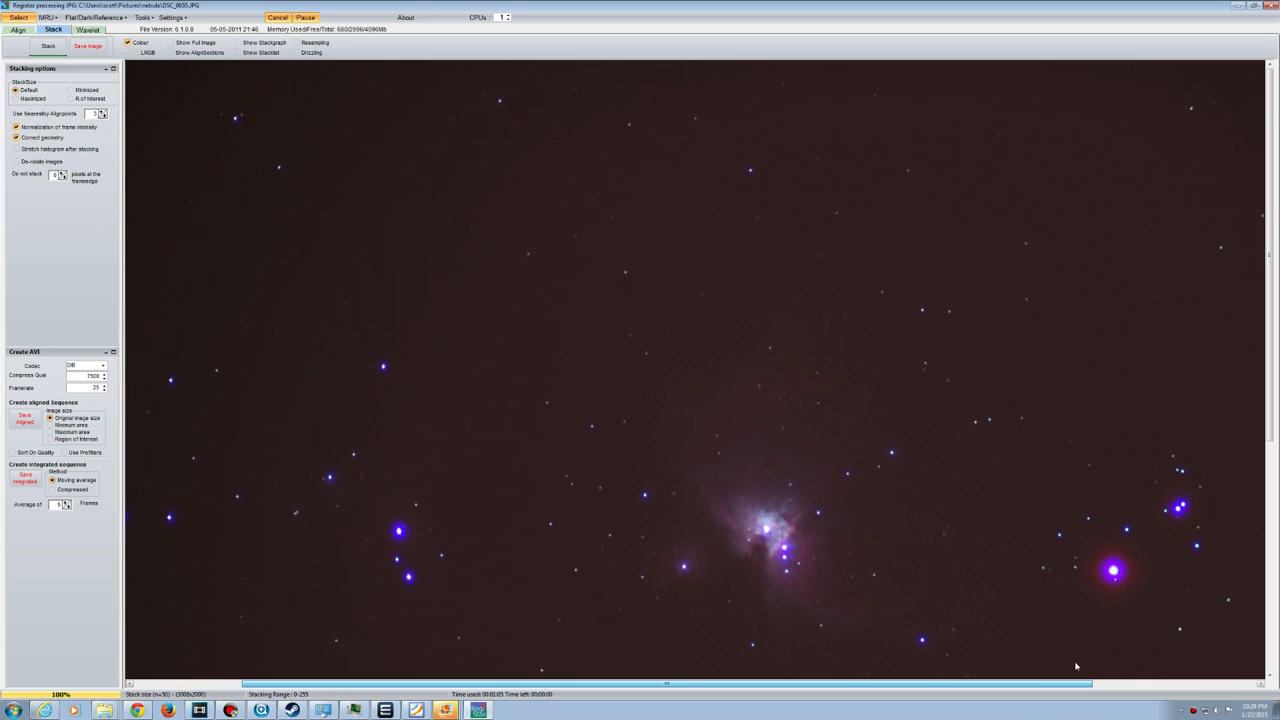
Scroll over the stacked Orion Nebula image to inspect the result
scroll(up, 3)
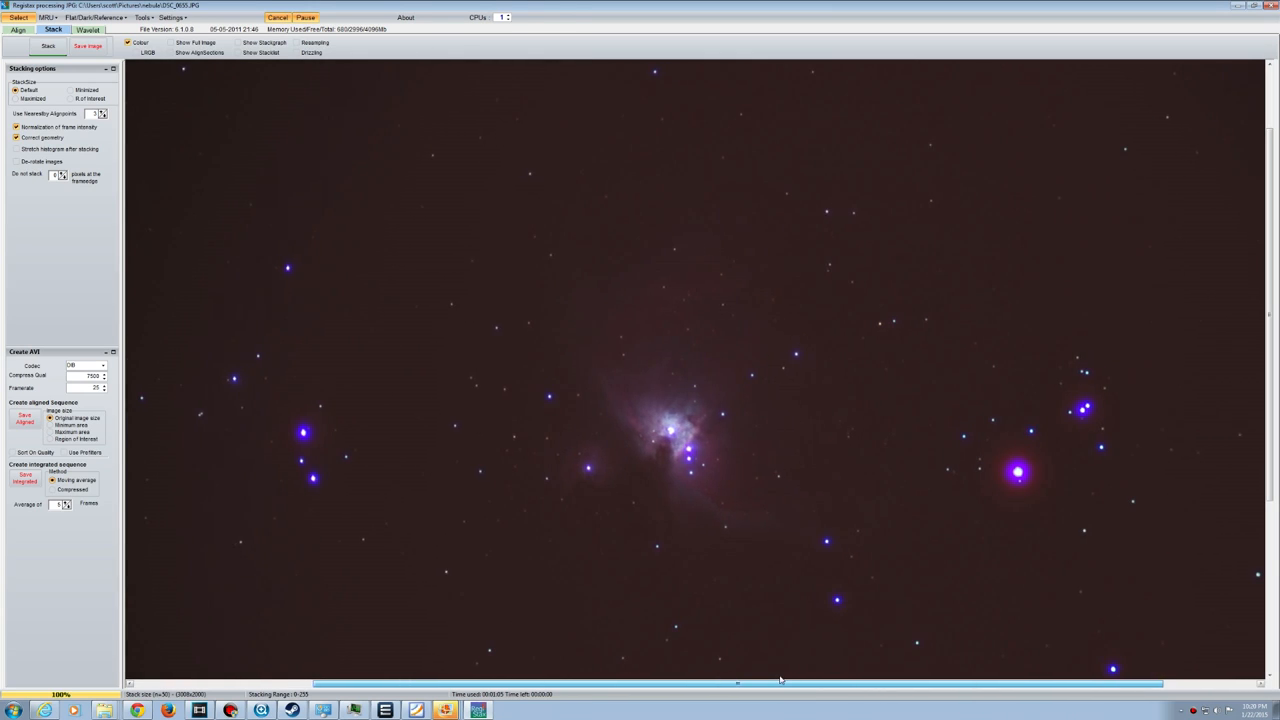
mouse_move(411, 551)
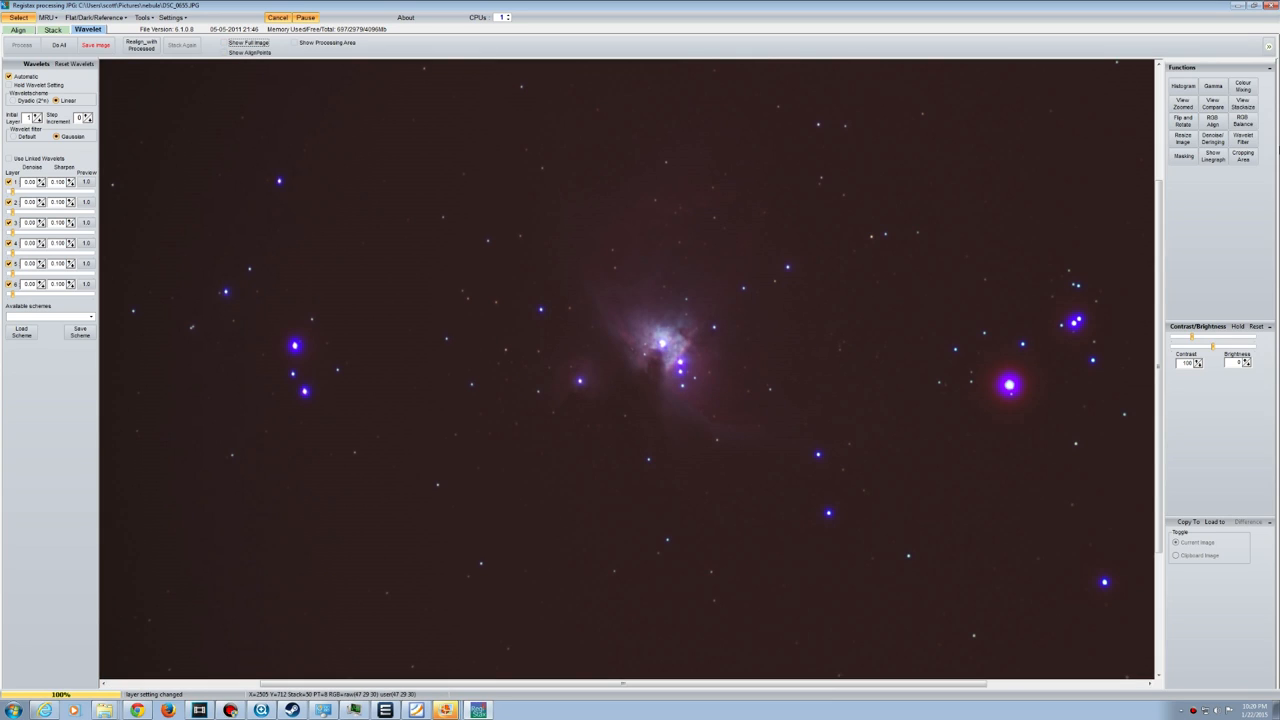
Apply the Gamma function to brighten the stacked nebula with a raised curve
click(1212, 85)
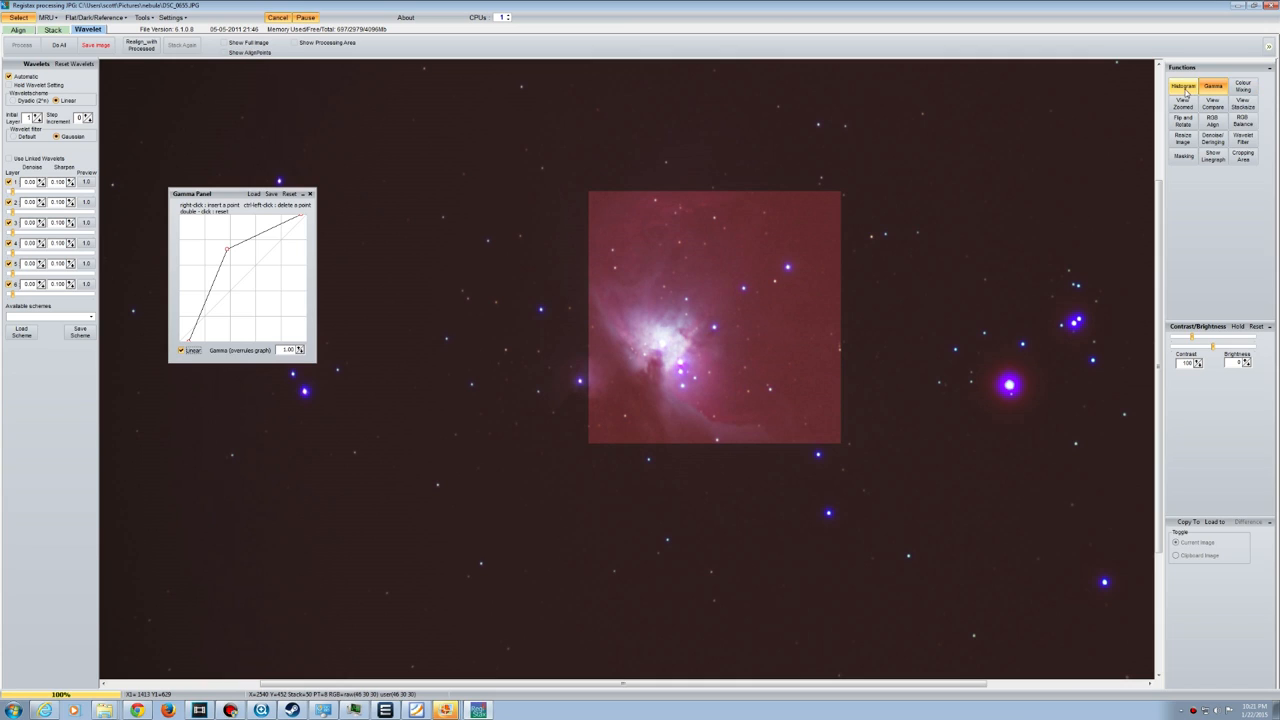
Open the histogram, move it off the nebula, and stretch it with Direct preview on
click(1183, 85)
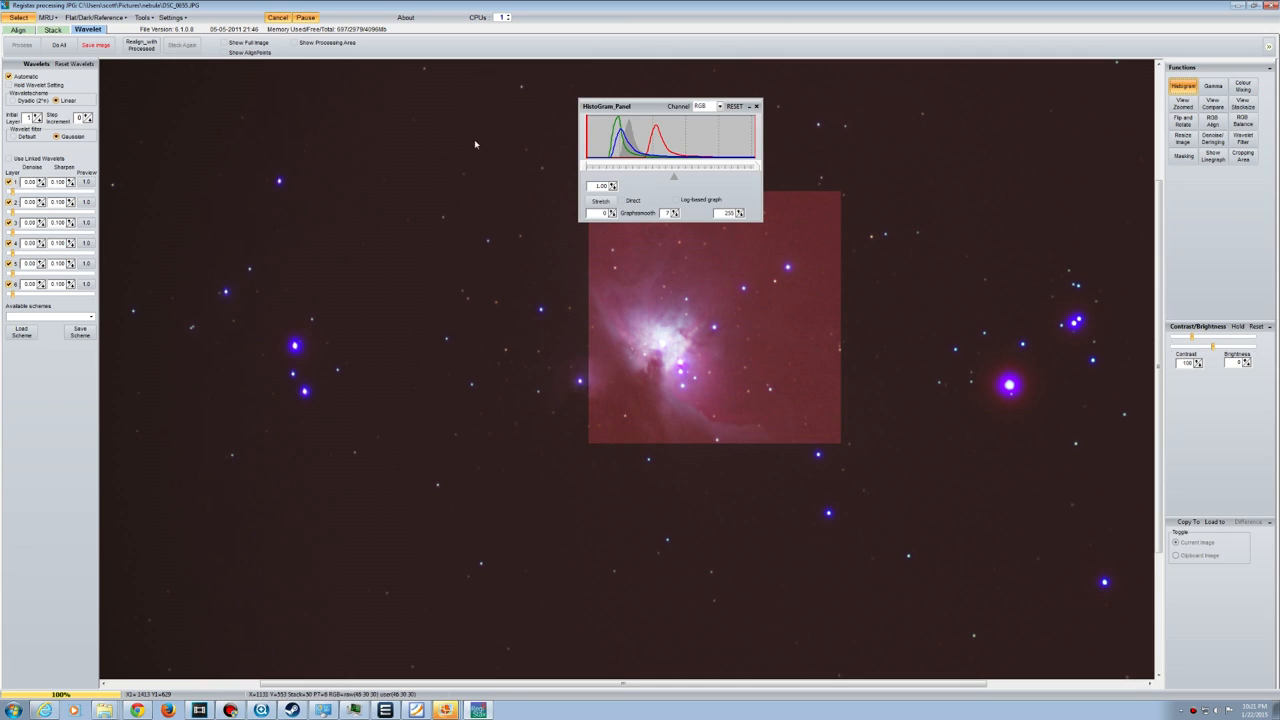
drag(605, 106, 380, 150)
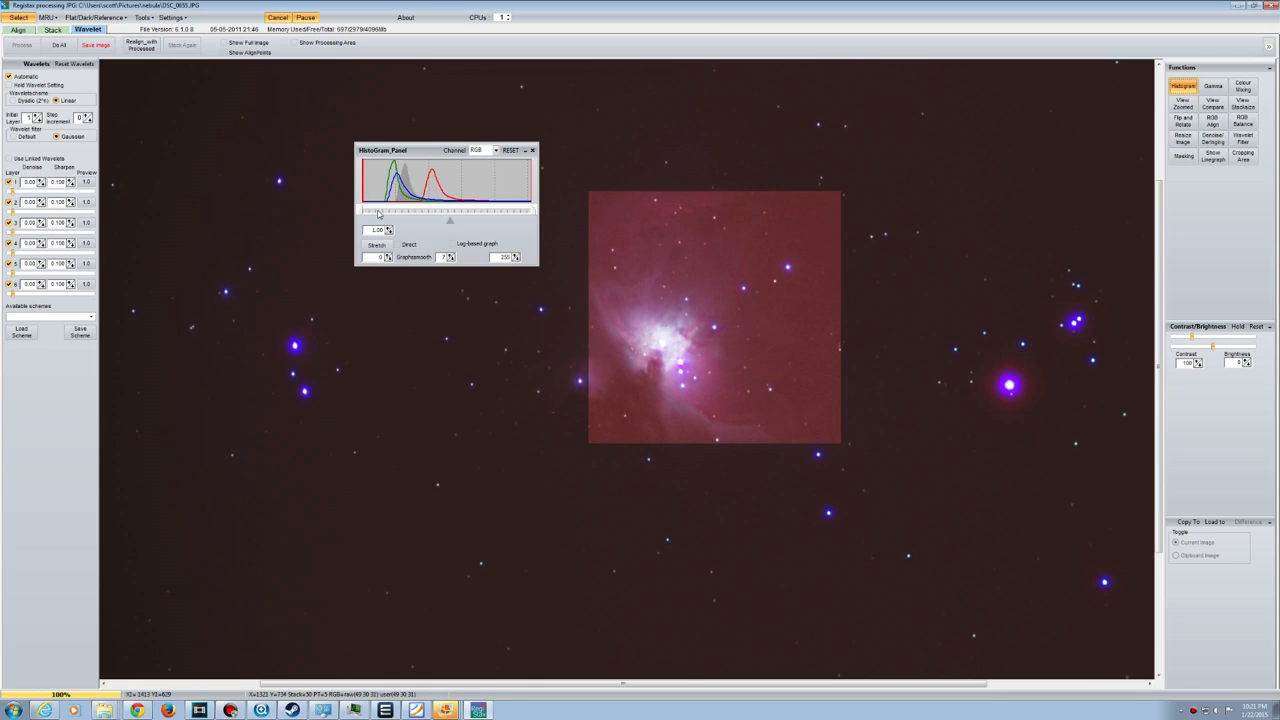
click(494, 150)
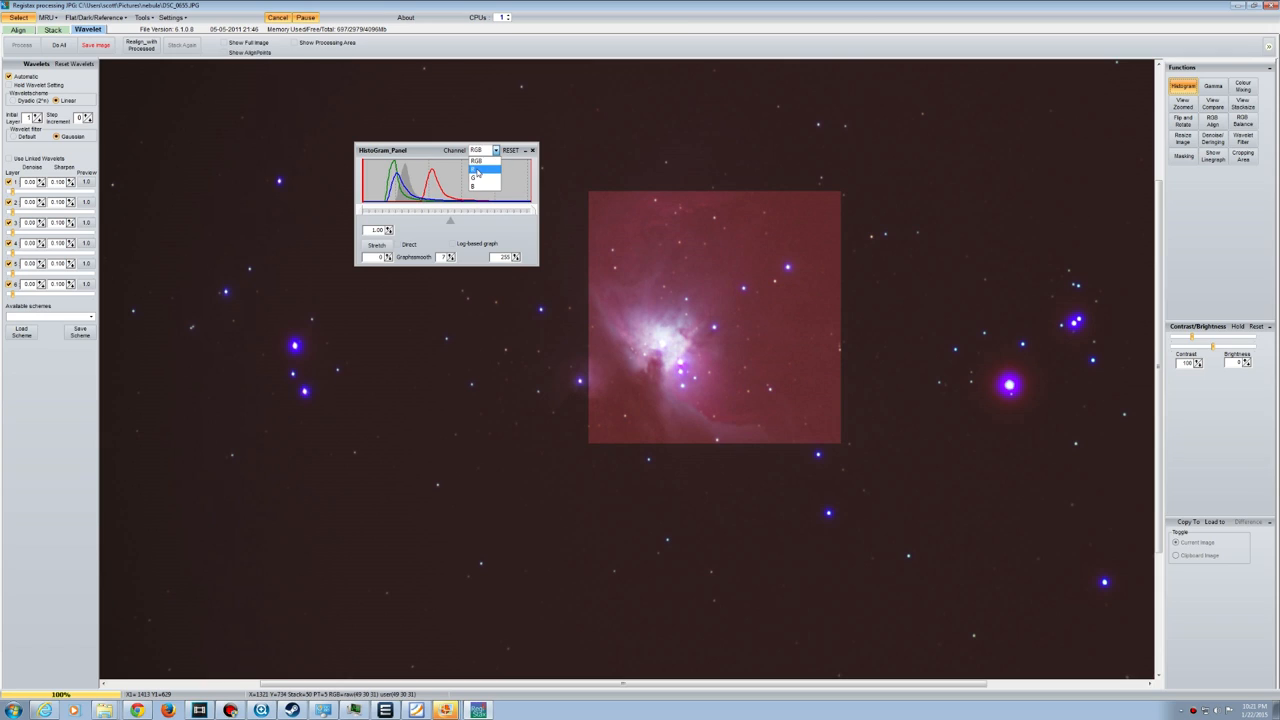
click(476, 161)
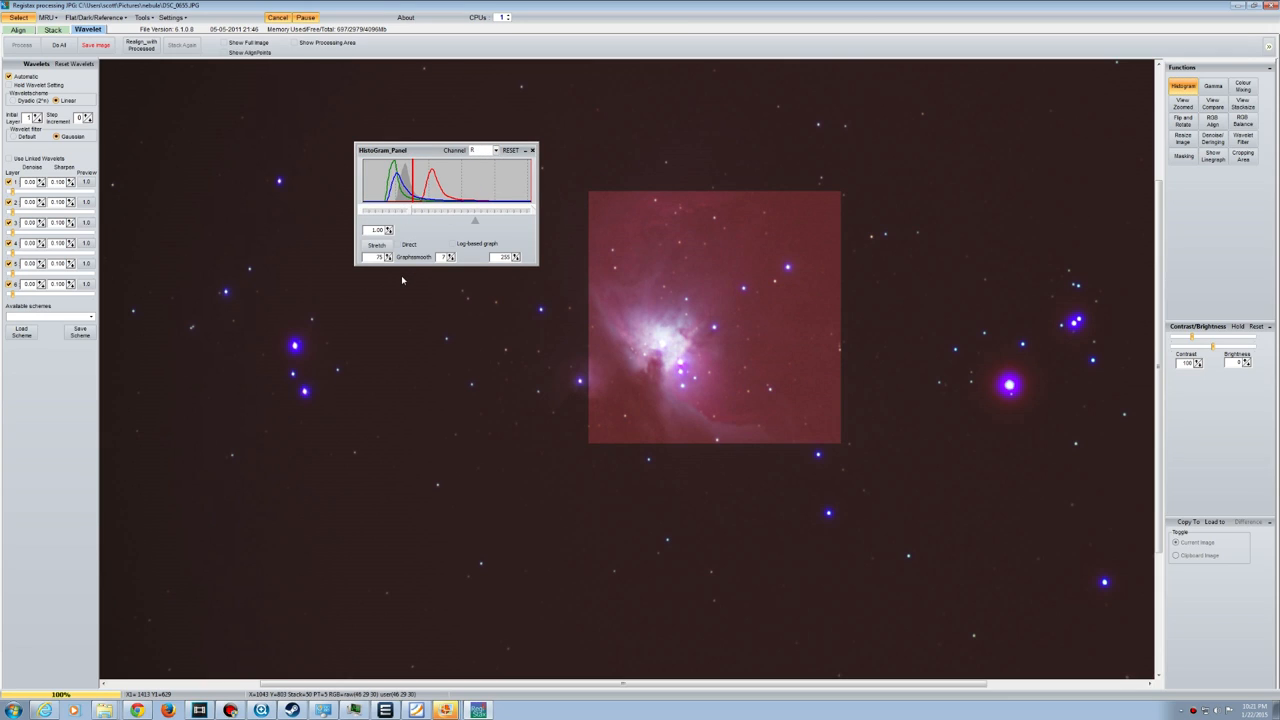
click(377, 245)
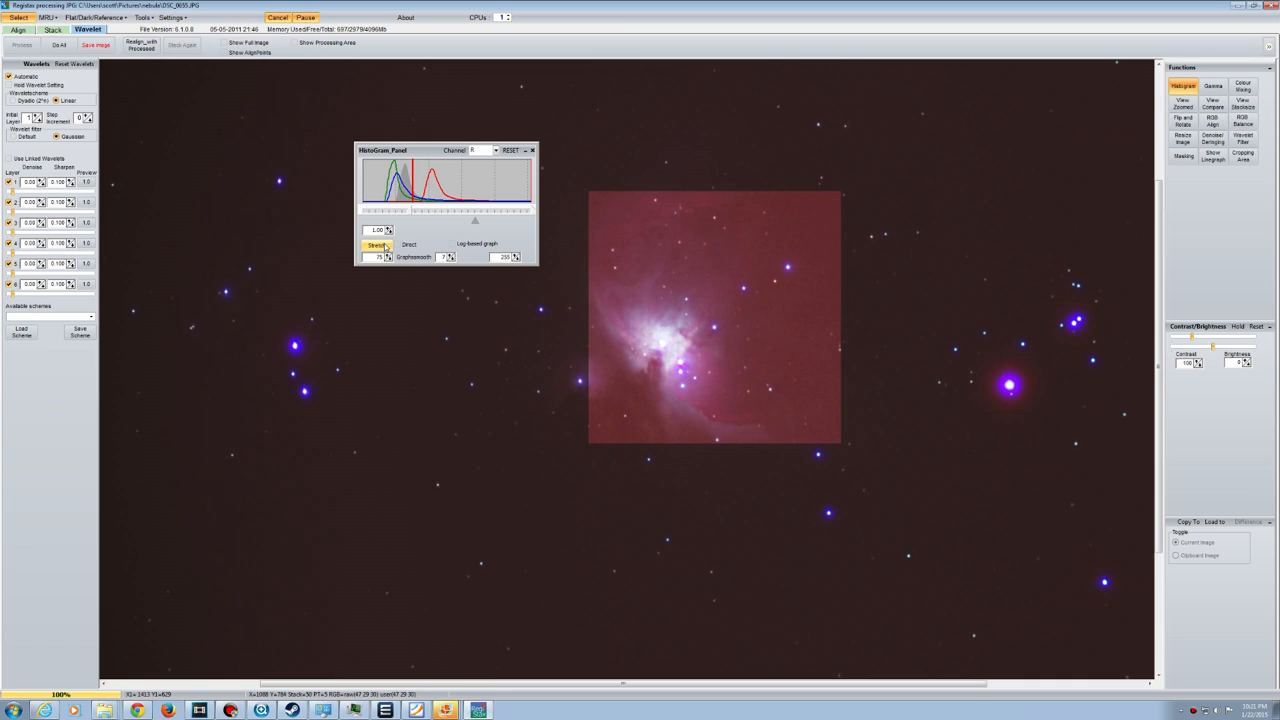
click(397, 244)
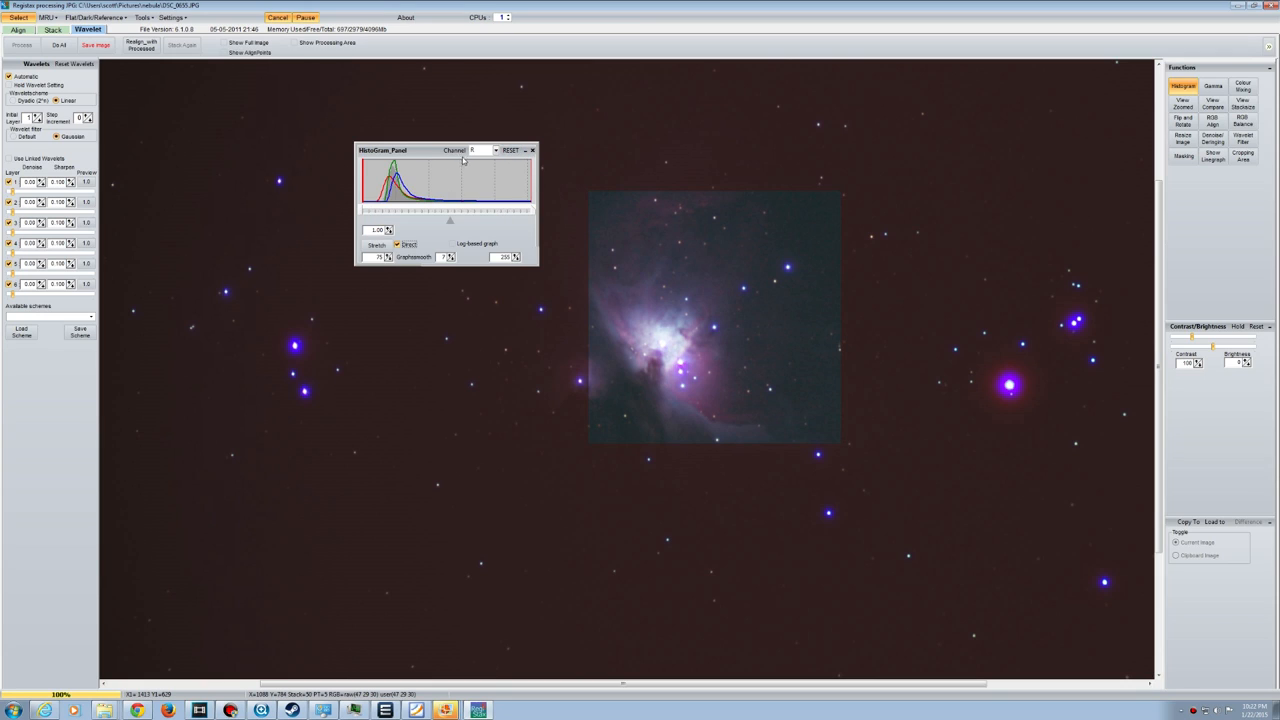
Select individual colour channels, including green, to tune their stretch values
click(495, 150)
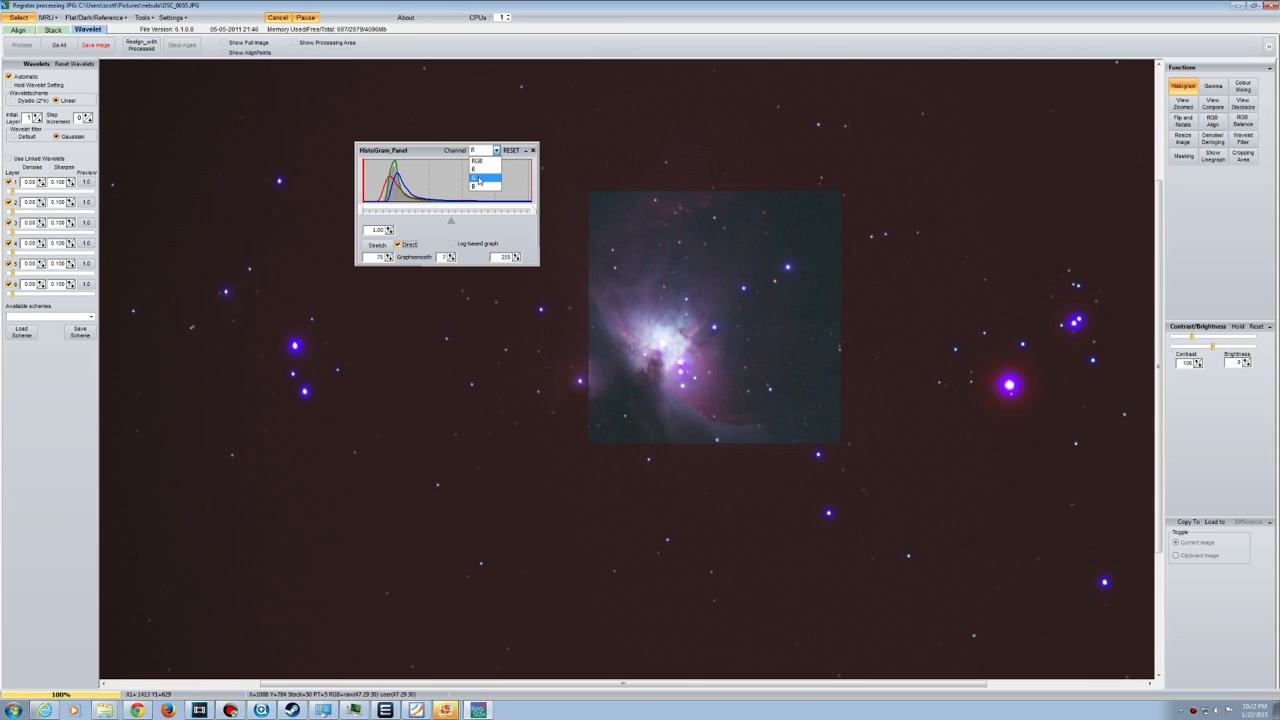
click(479, 178)
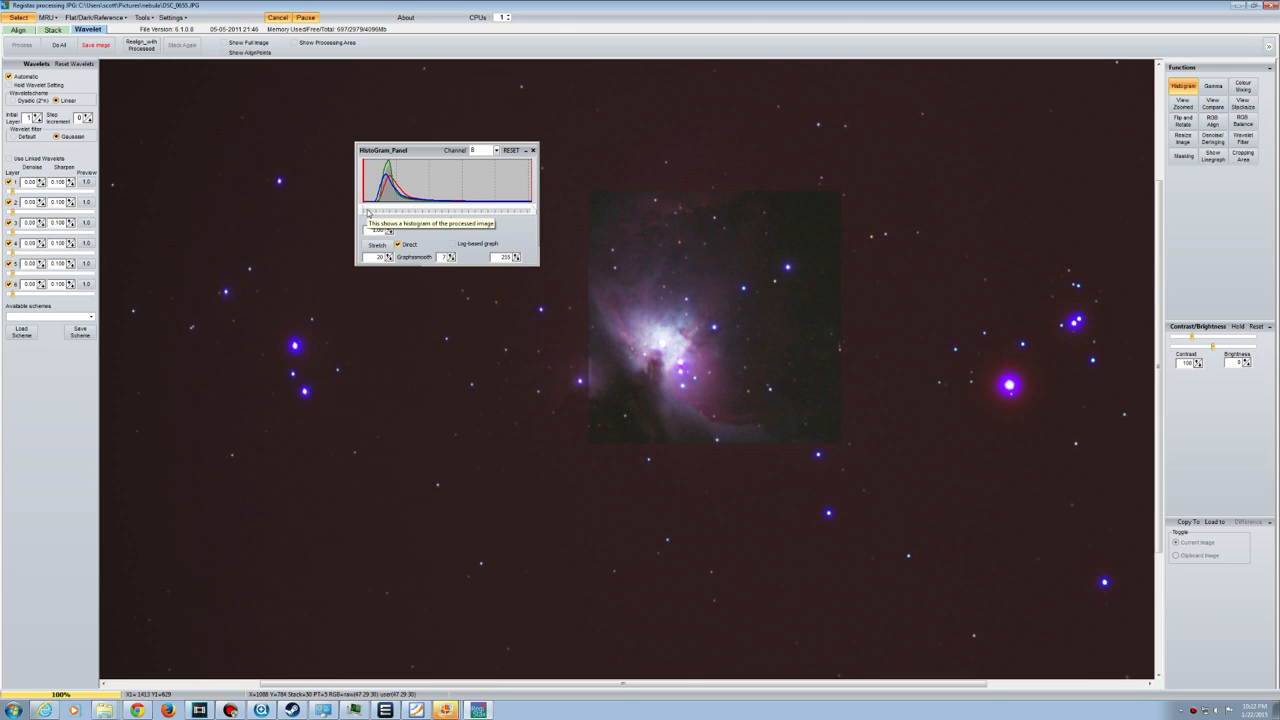
click(496, 150)
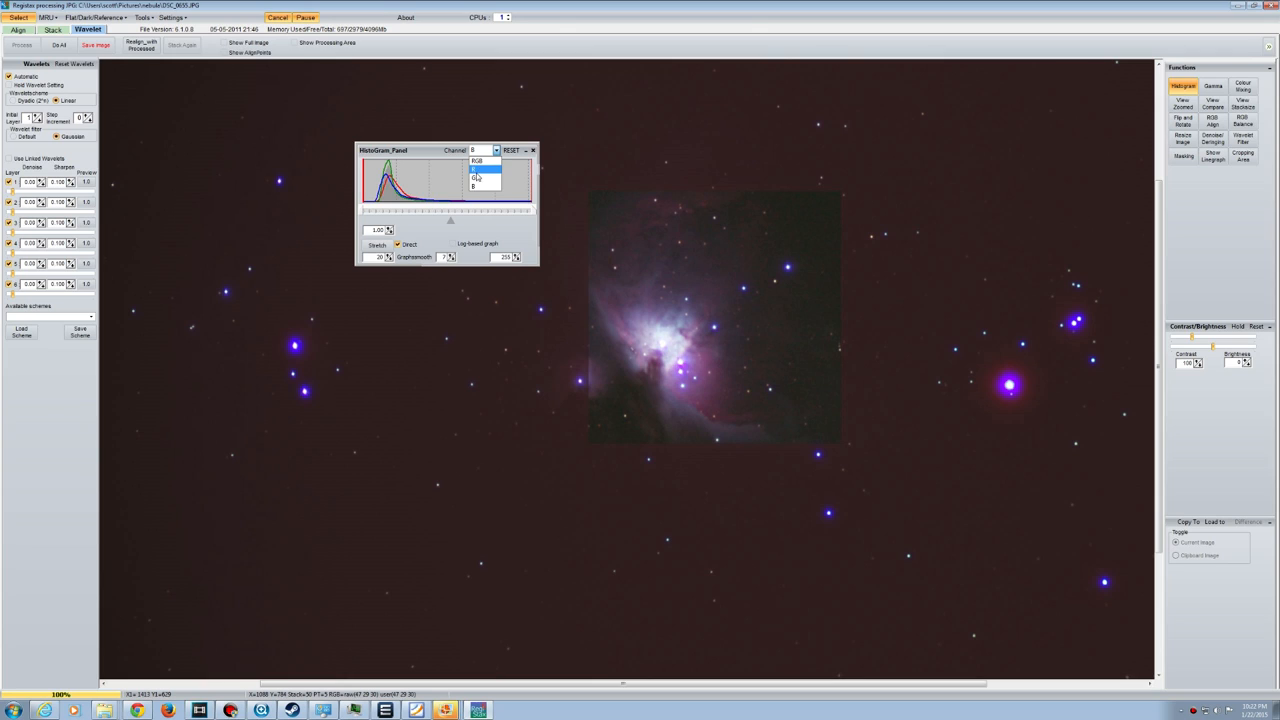
click(477, 170)
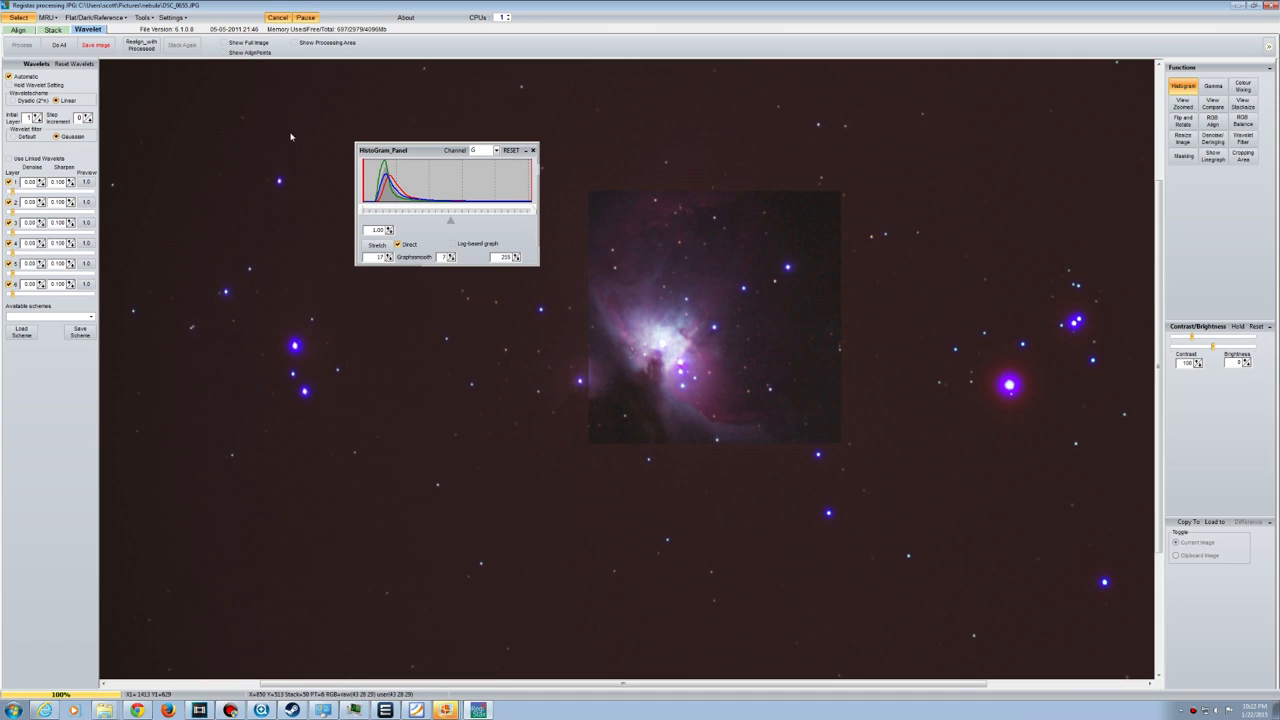
drag(382, 150, 30, 362)
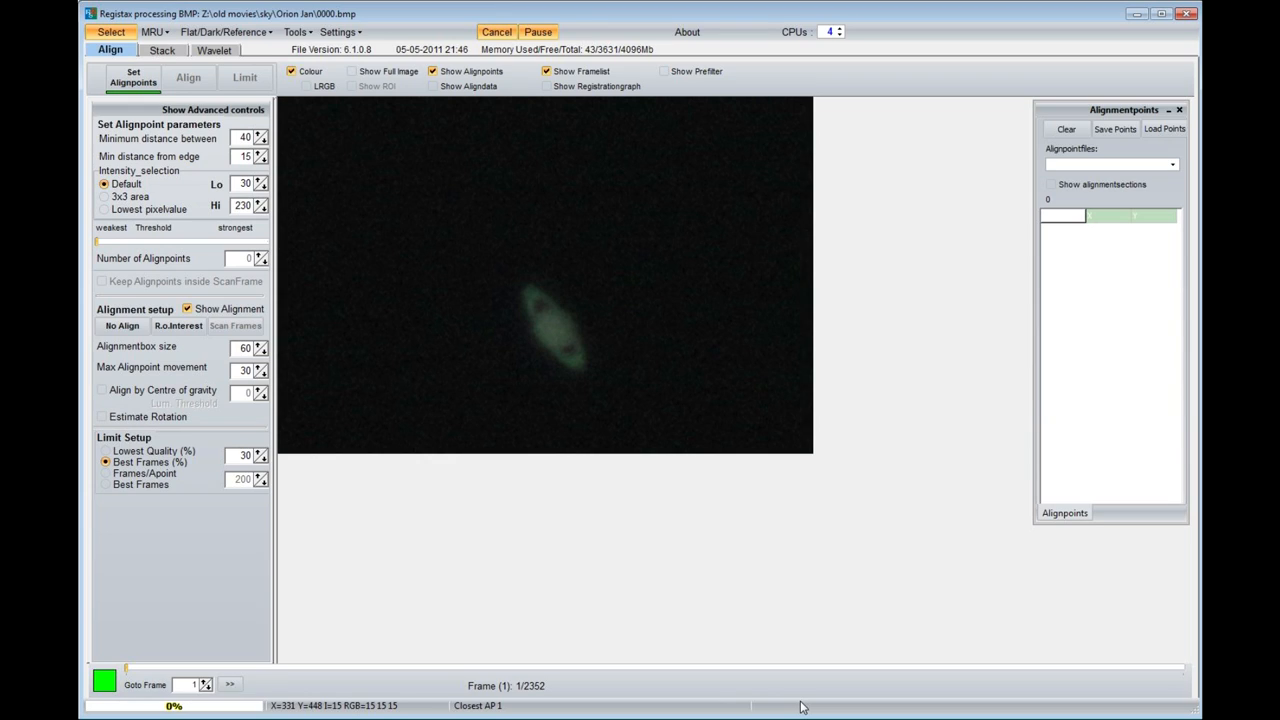
mouse_move(127, 672)
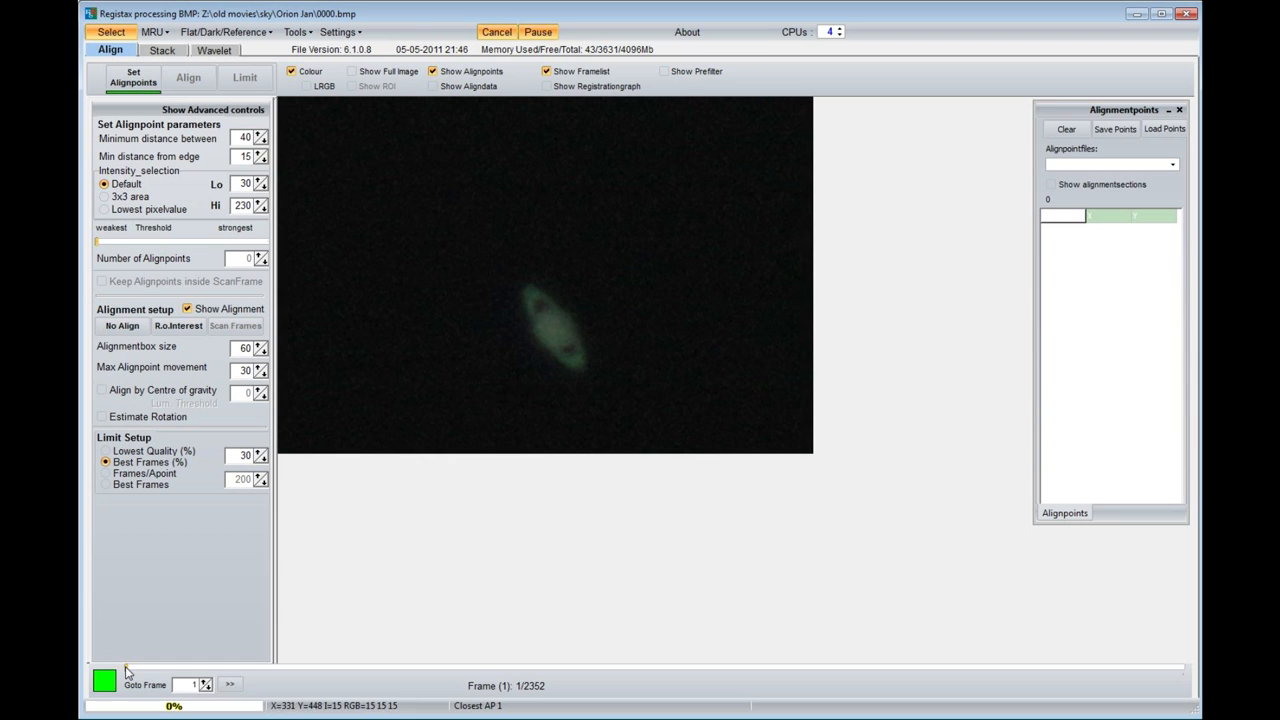
Browse the Saturn video with the frame slider, jumping to late and middle frames
click(375, 667)
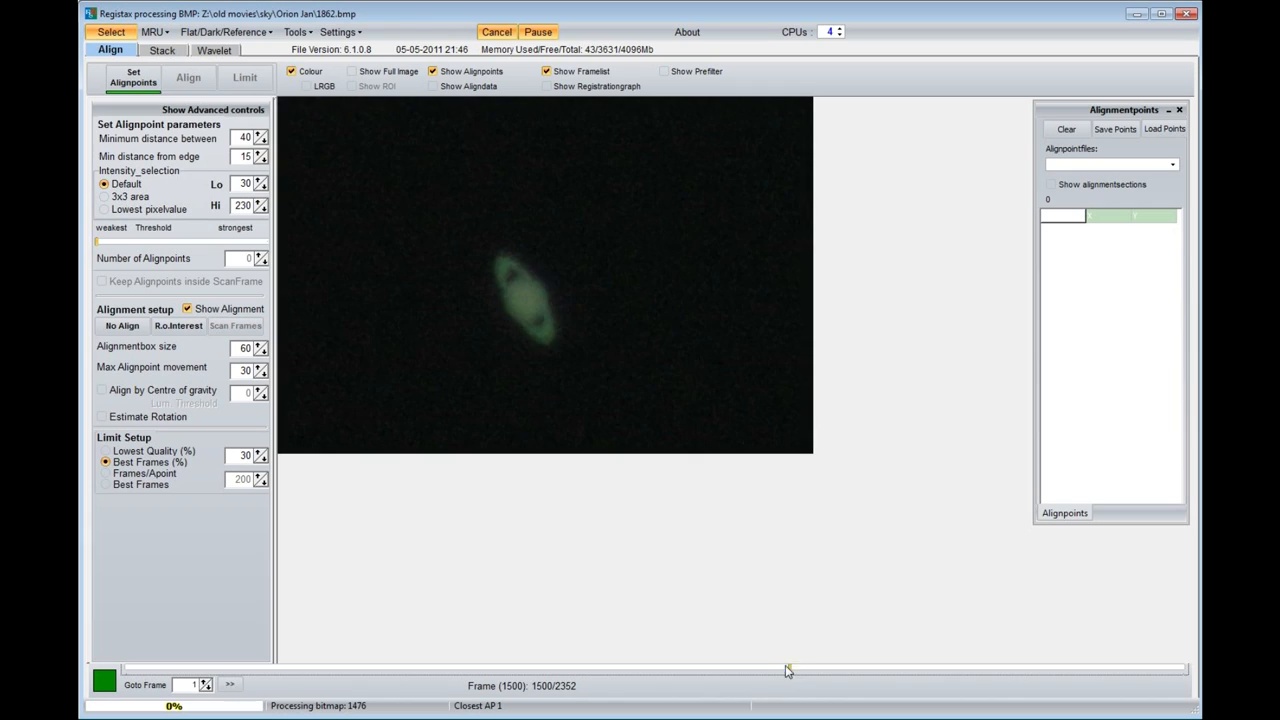
drag(787, 668, 543, 668)
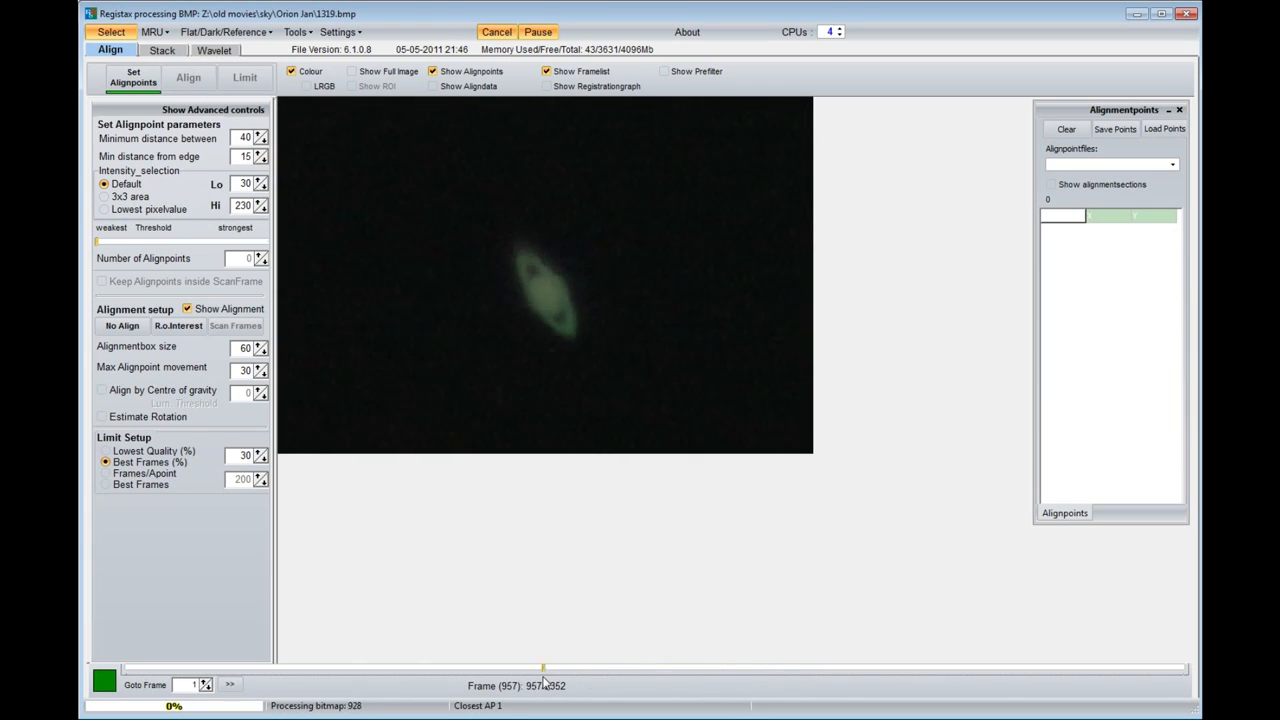
drag(543, 668, 127, 668)
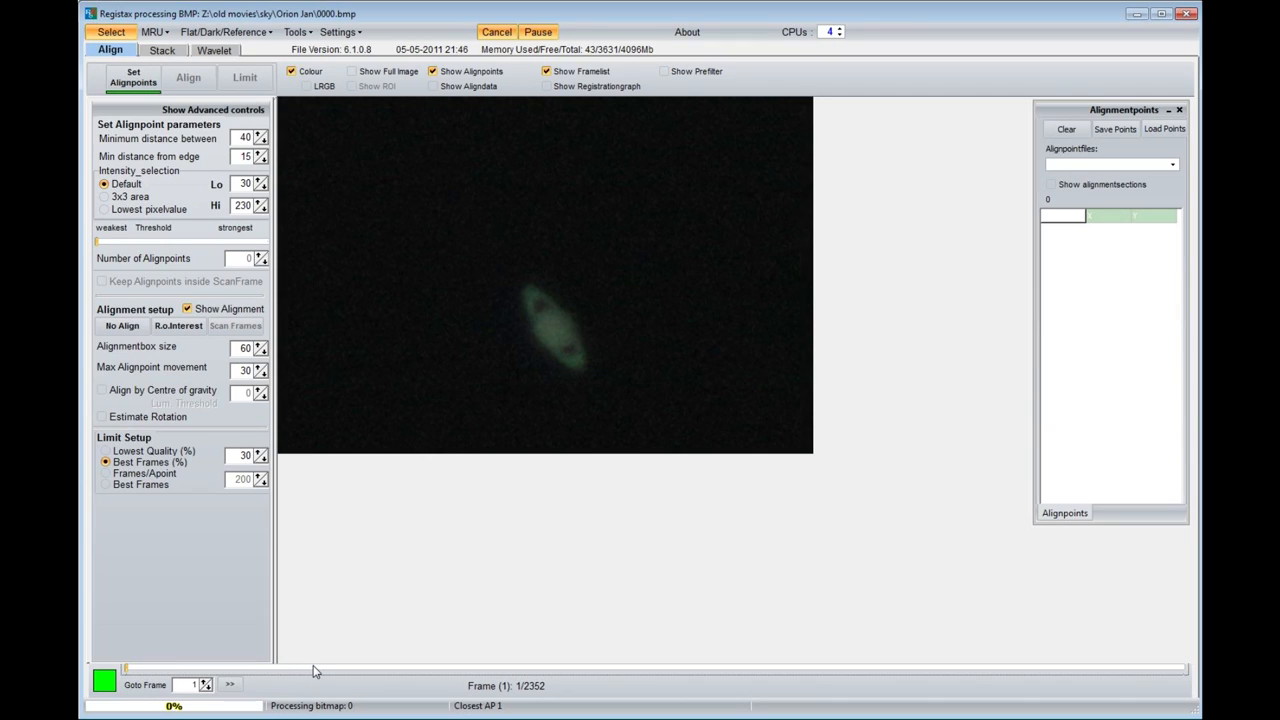
mouse_move(330, 715)
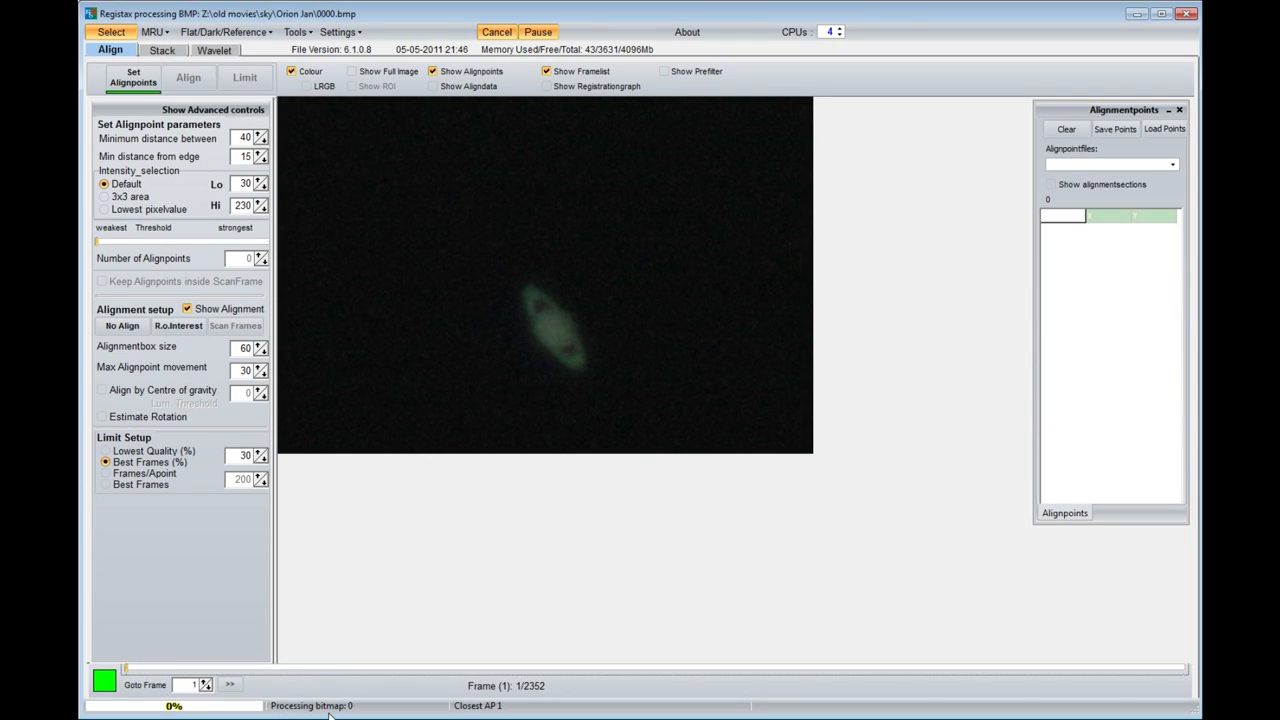
mouse_move(348, 608)
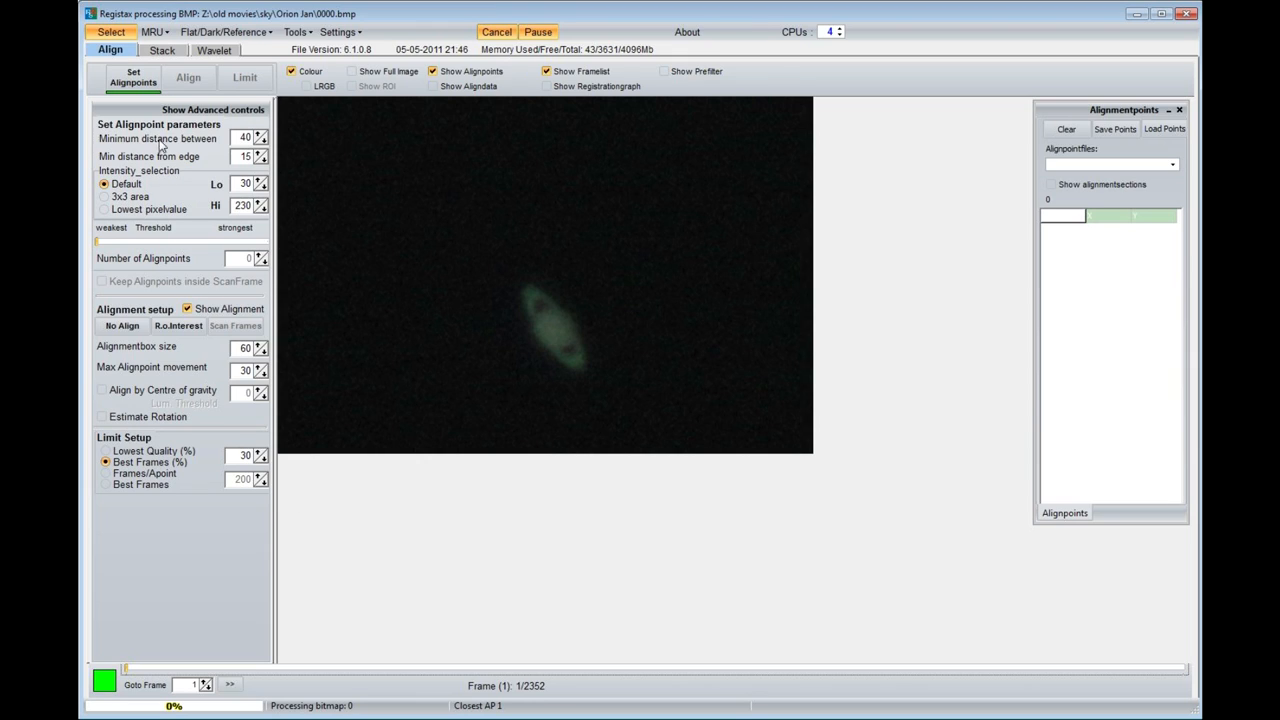
mouse_move(133, 77)
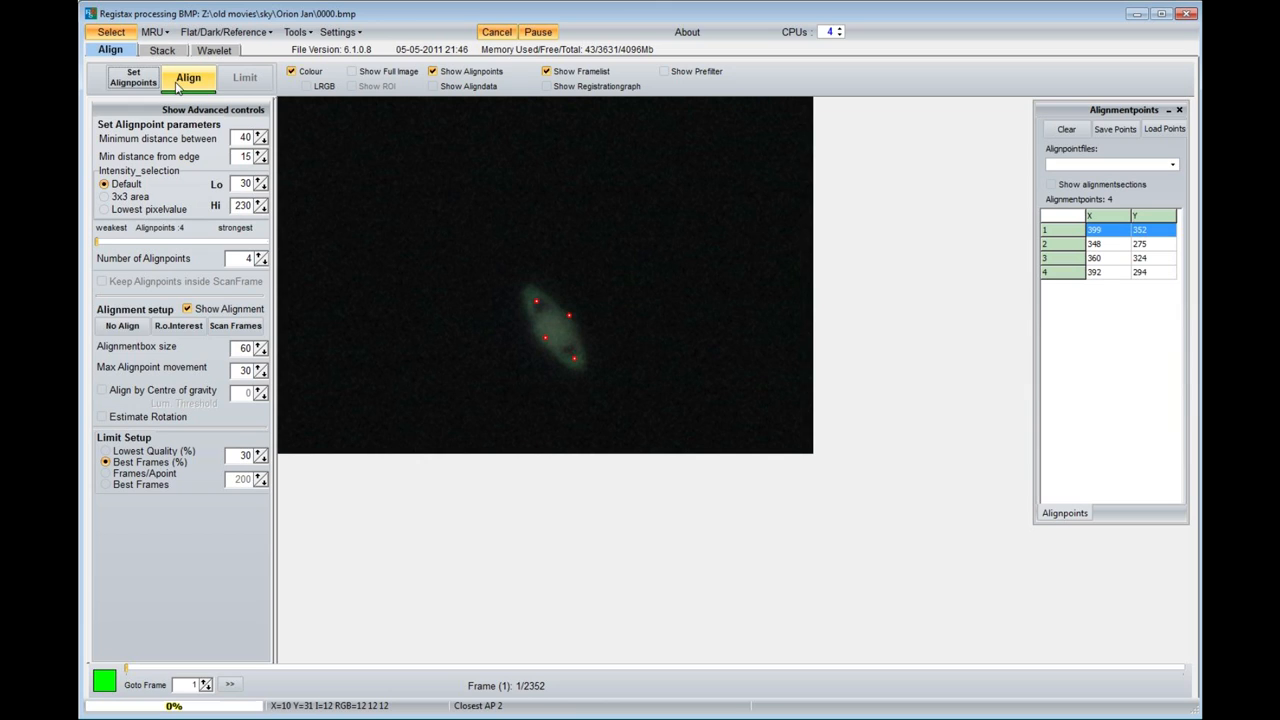
Align all 2,352 Saturn frames on the four alignment points
click(188, 77)
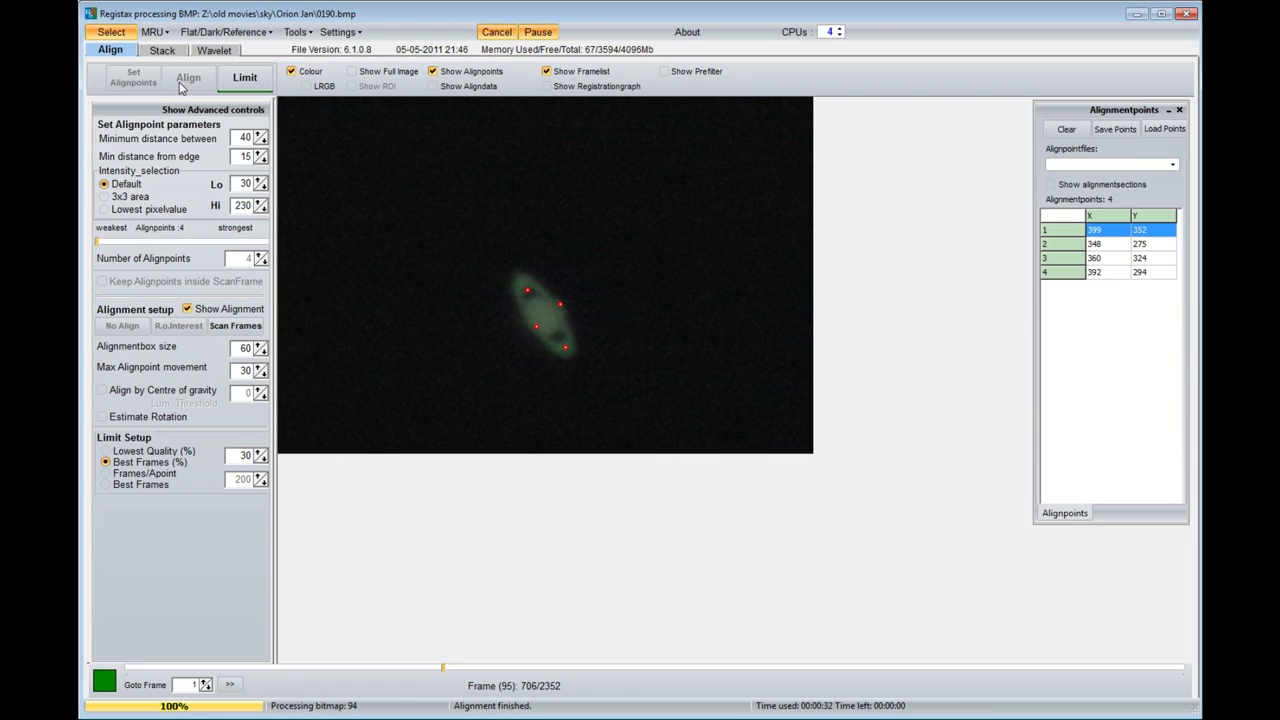
mouse_move(89, 440)
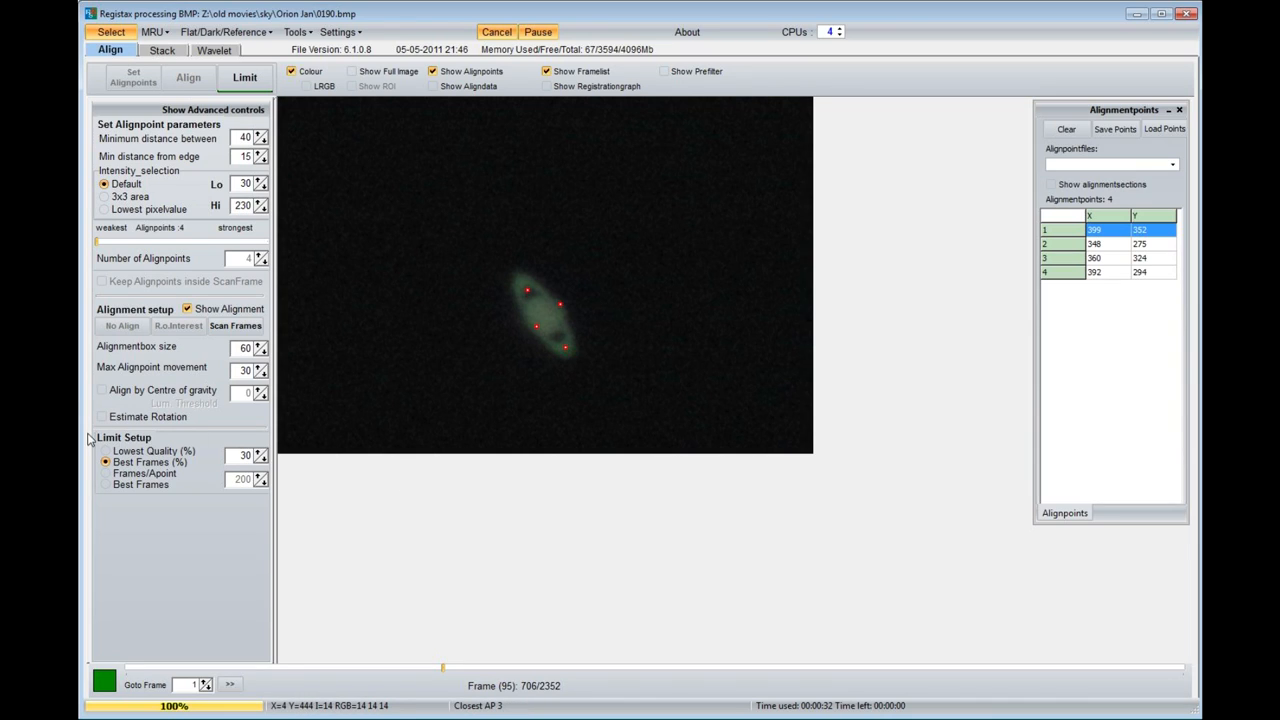
mouse_move(80, 440)
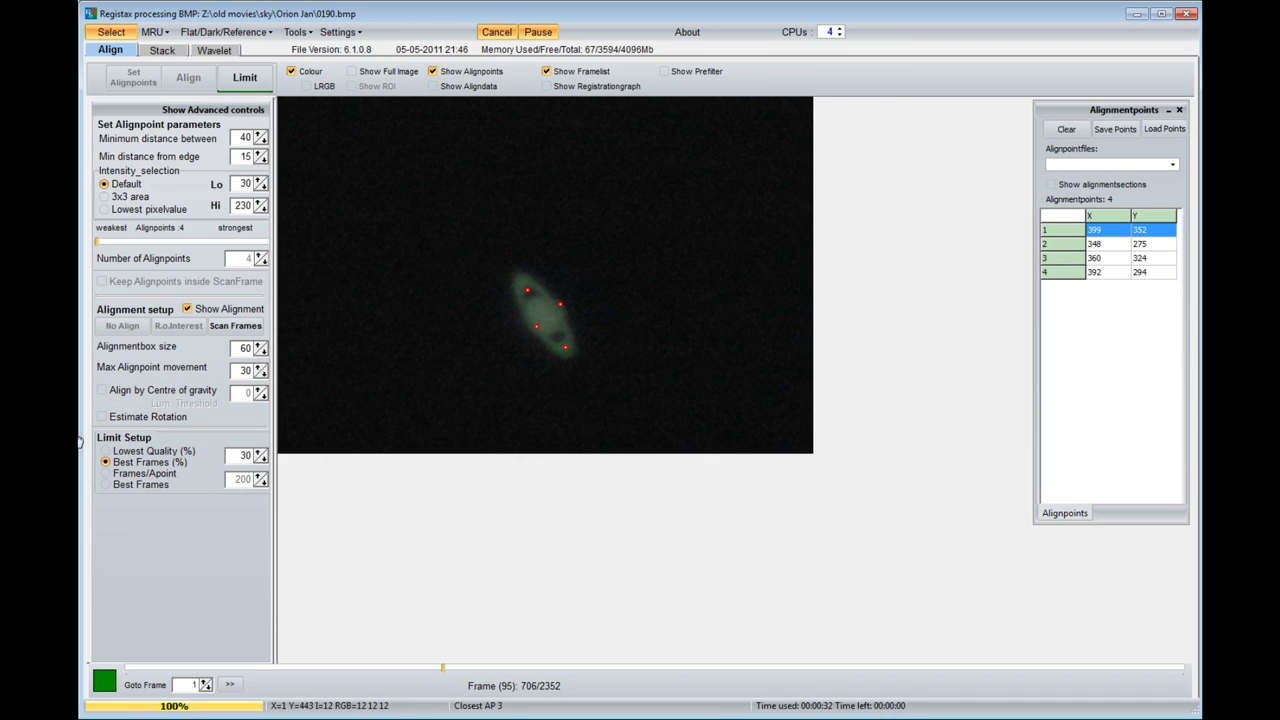
mouse_move(207, 438)
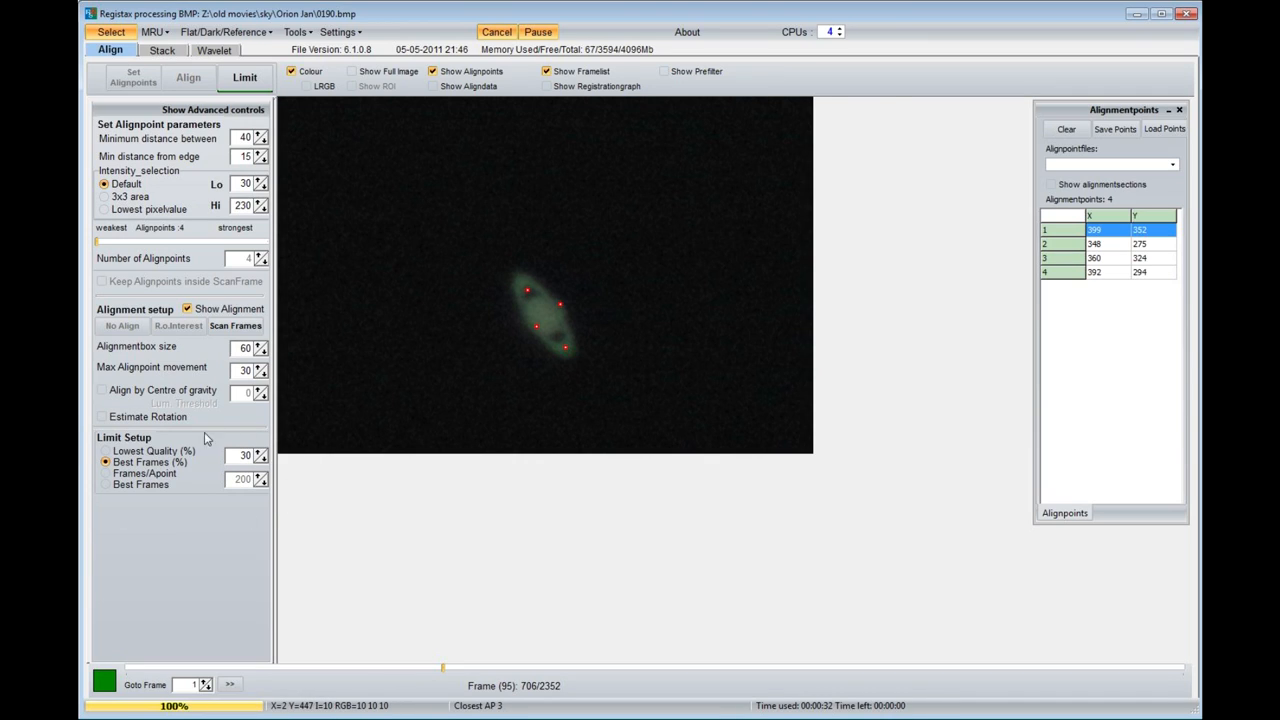
mouse_move(318, 621)
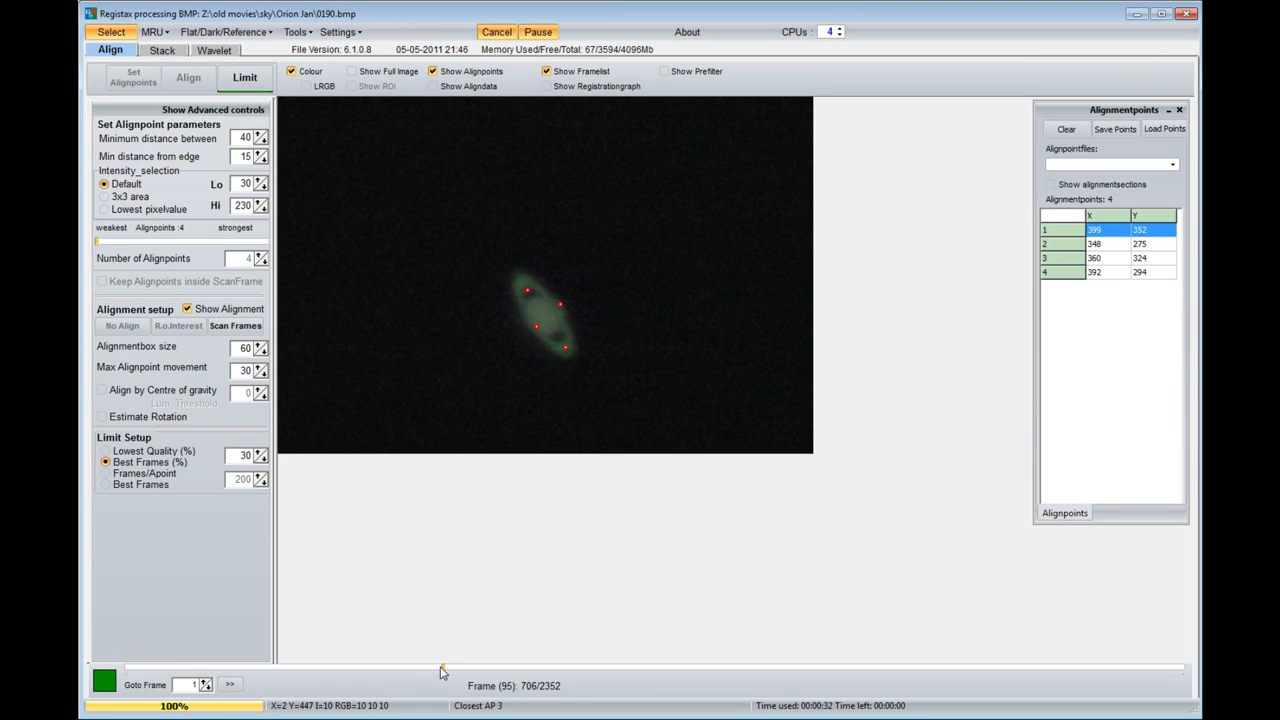
mouse_move(435, 672)
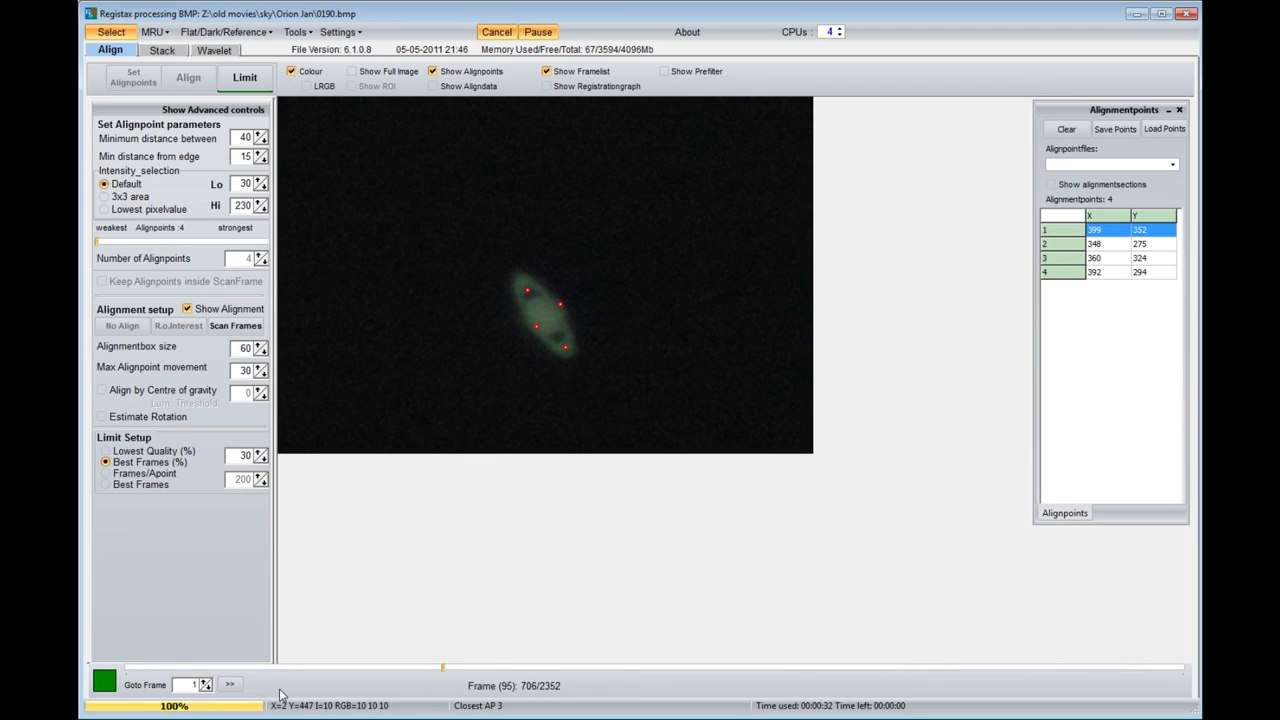
mouse_move(527, 698)
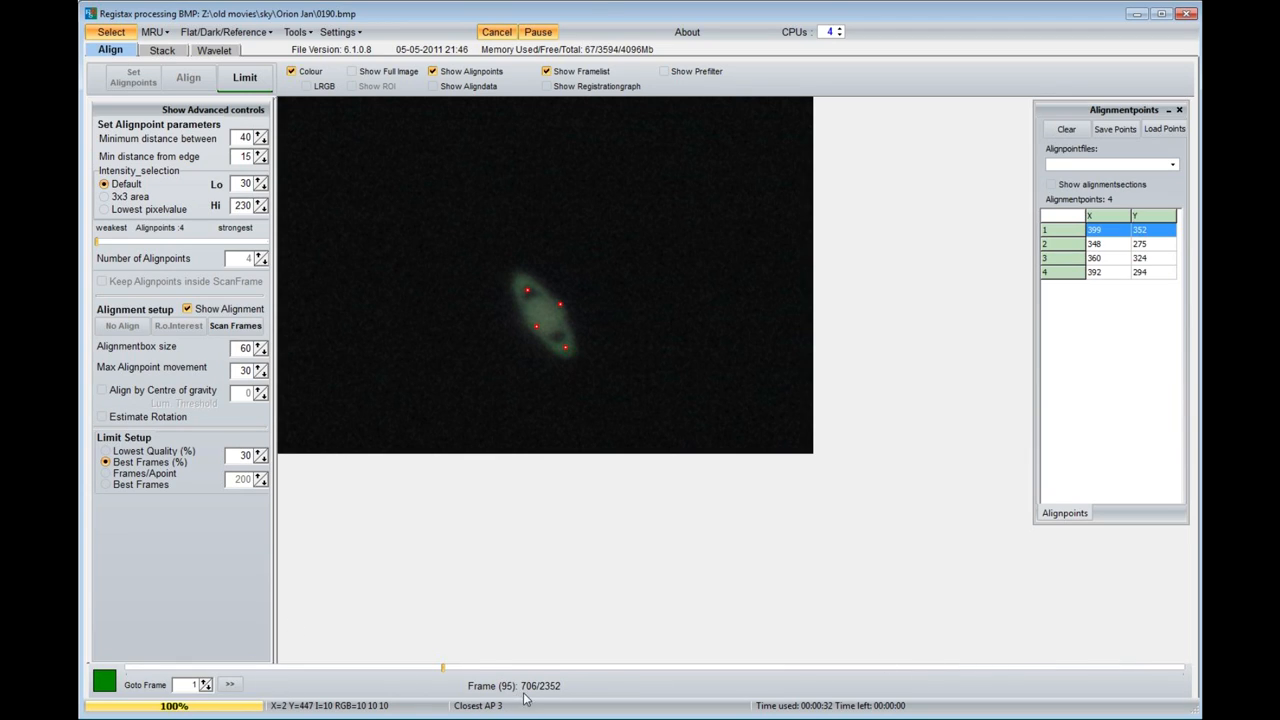
mouse_move(280, 218)
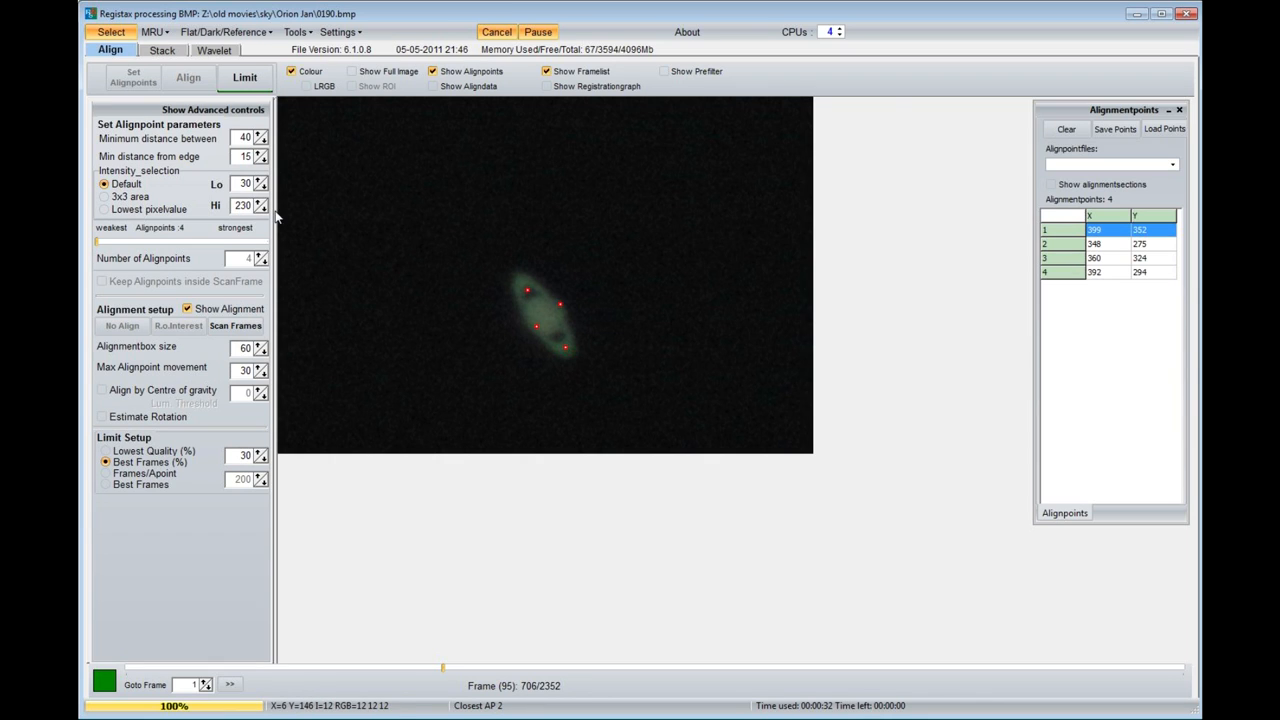
Stack the 706 selected Saturn frames into a single image
click(162, 50)
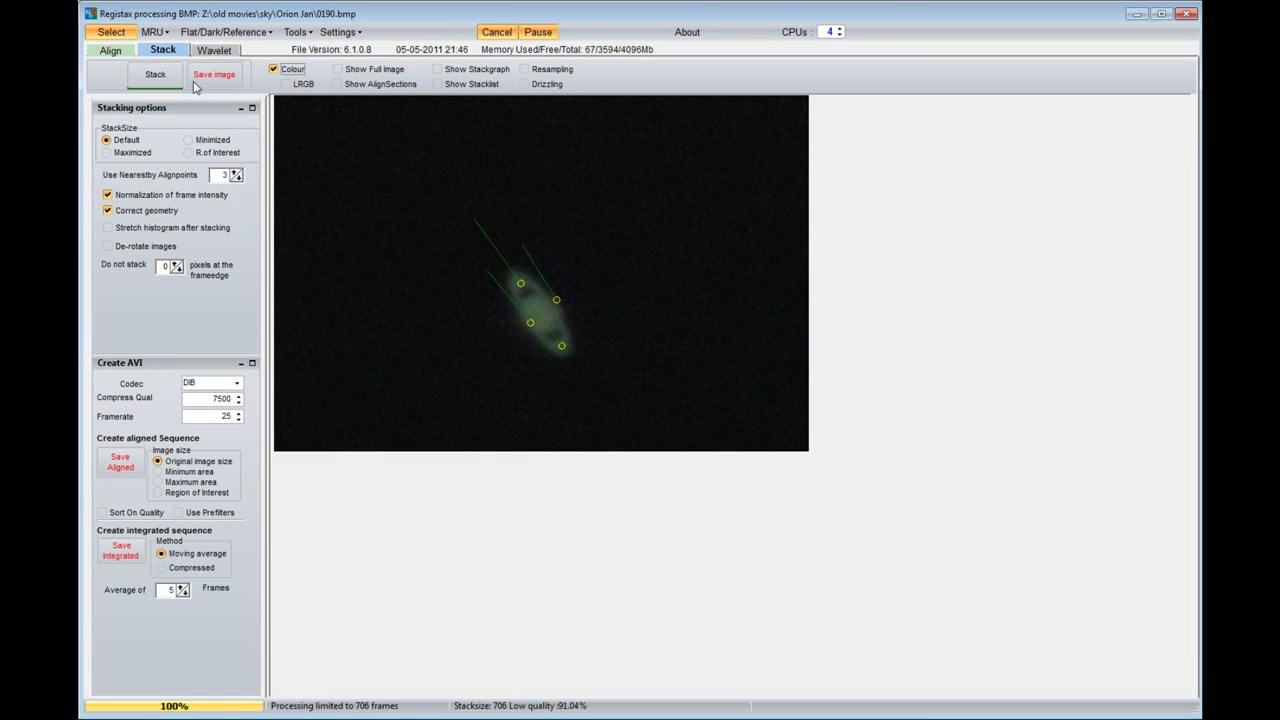
click(154, 74)
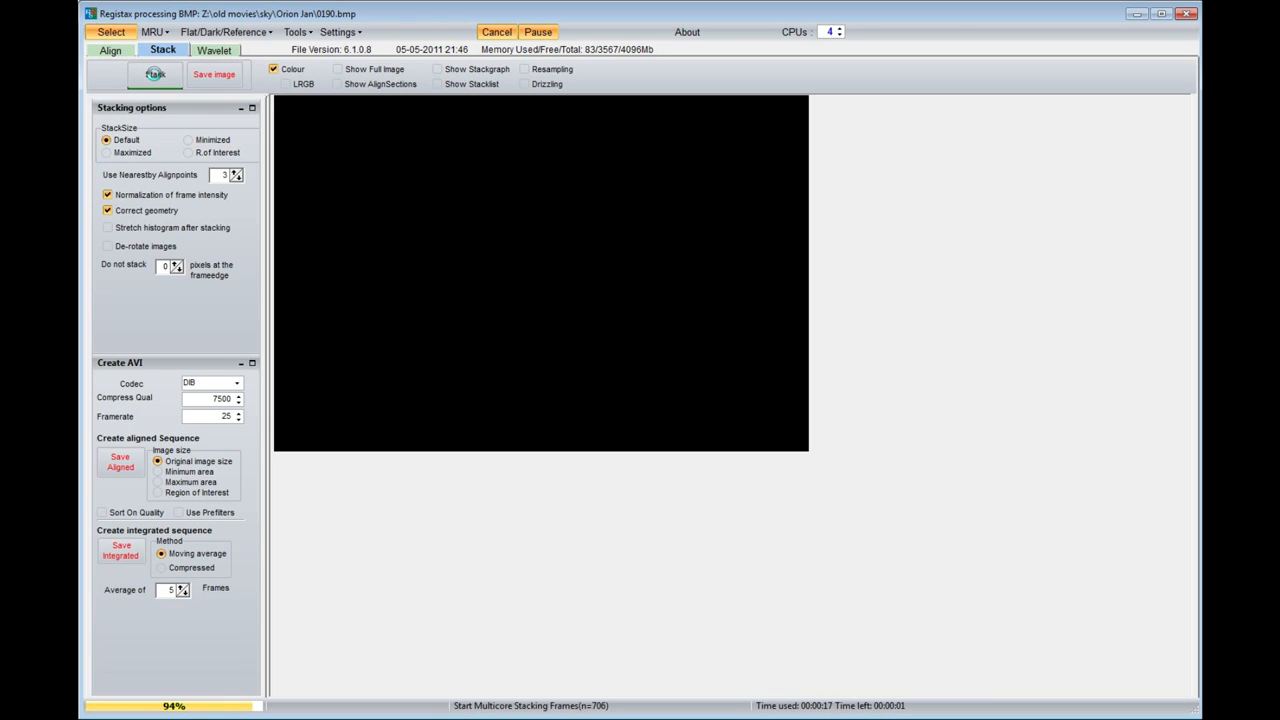
click(154, 74)
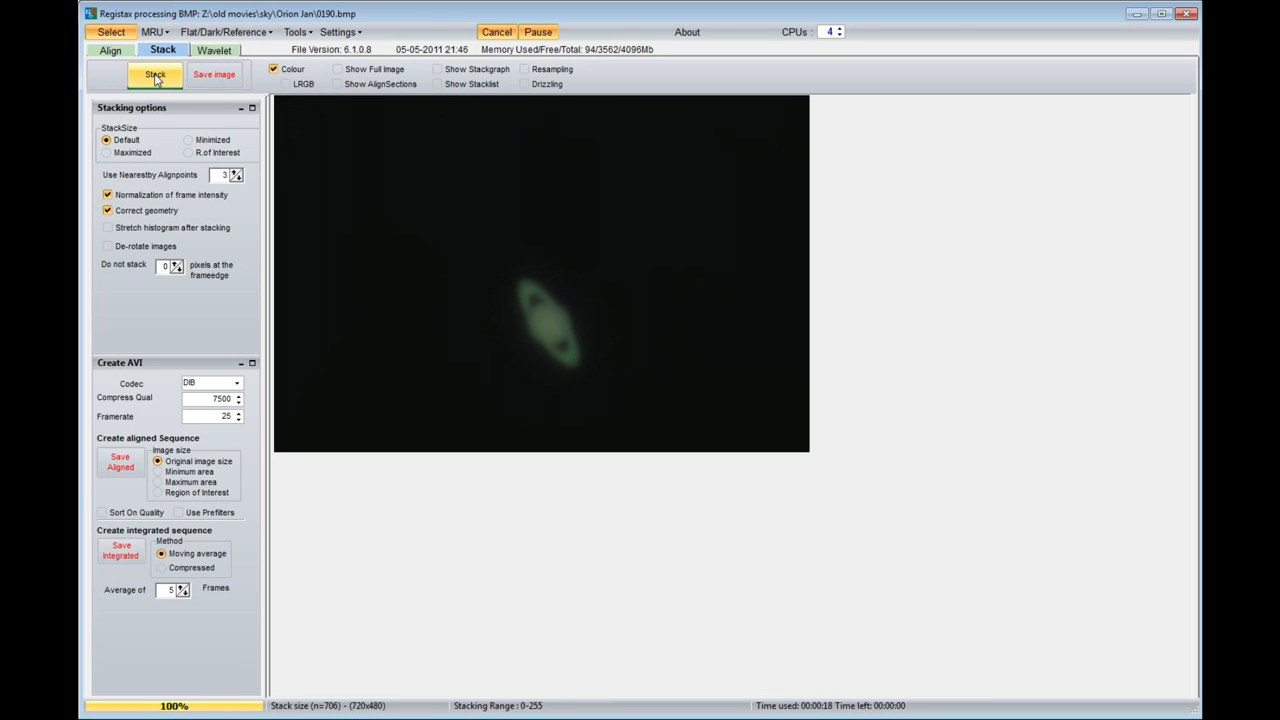
mouse_move(155, 74)
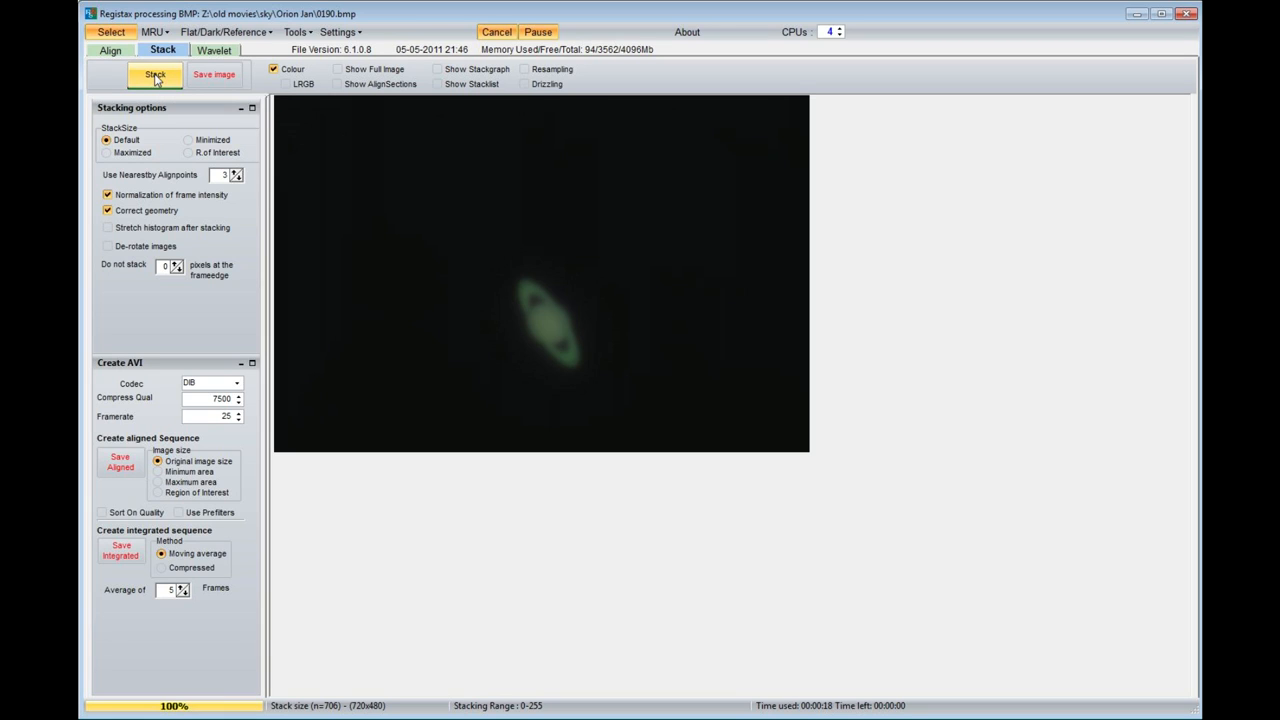
click(214, 50)
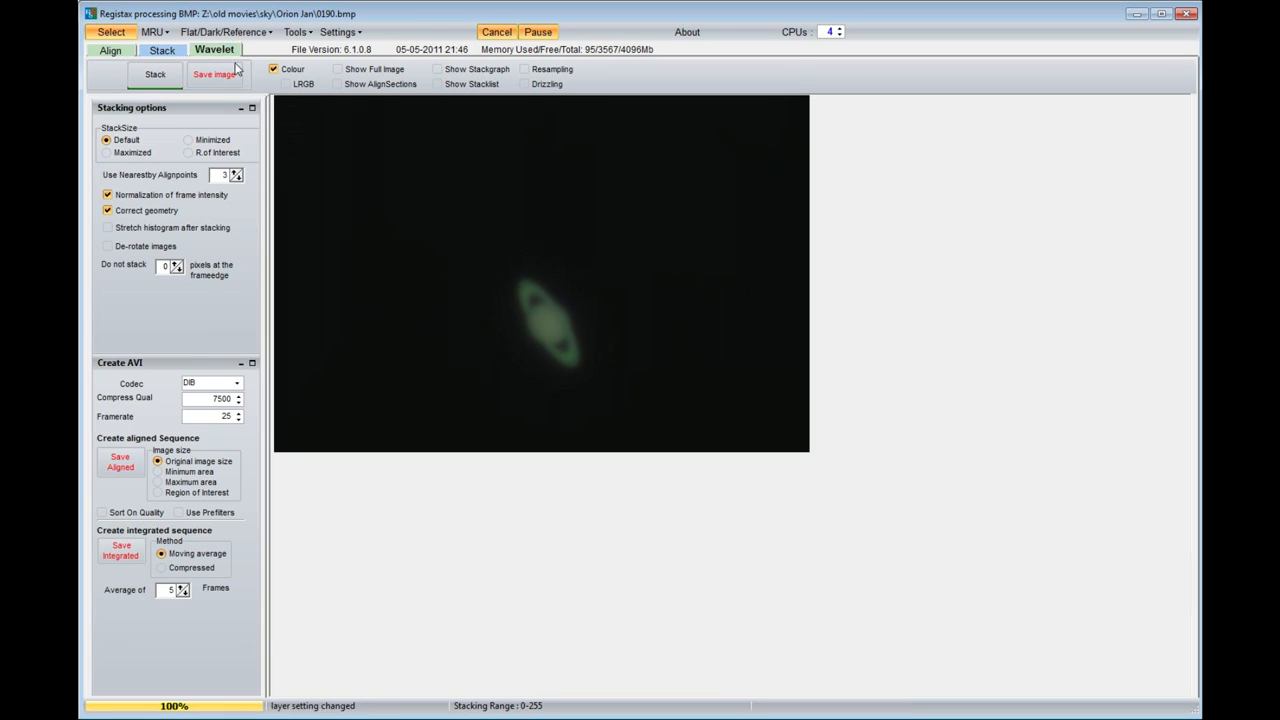
Show a zoomed close-up of Saturn beside the wavelet settings, positioned fully visible
click(215, 50)
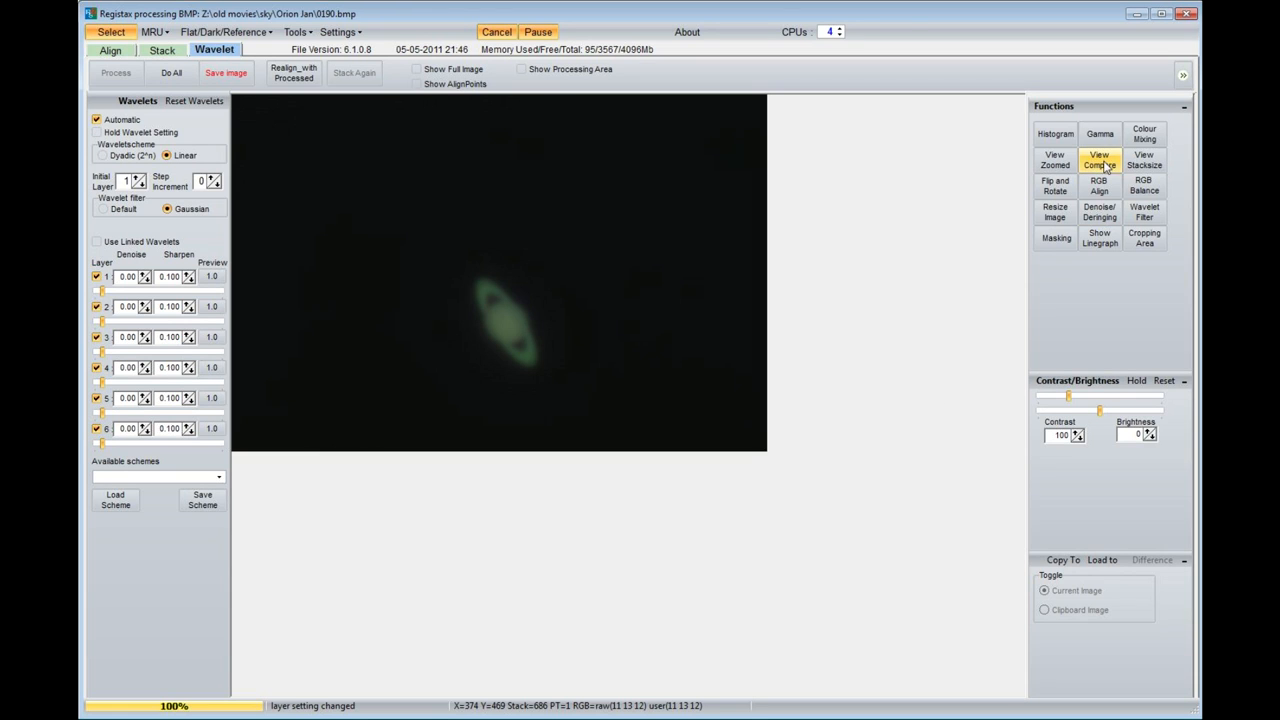
click(1055, 159)
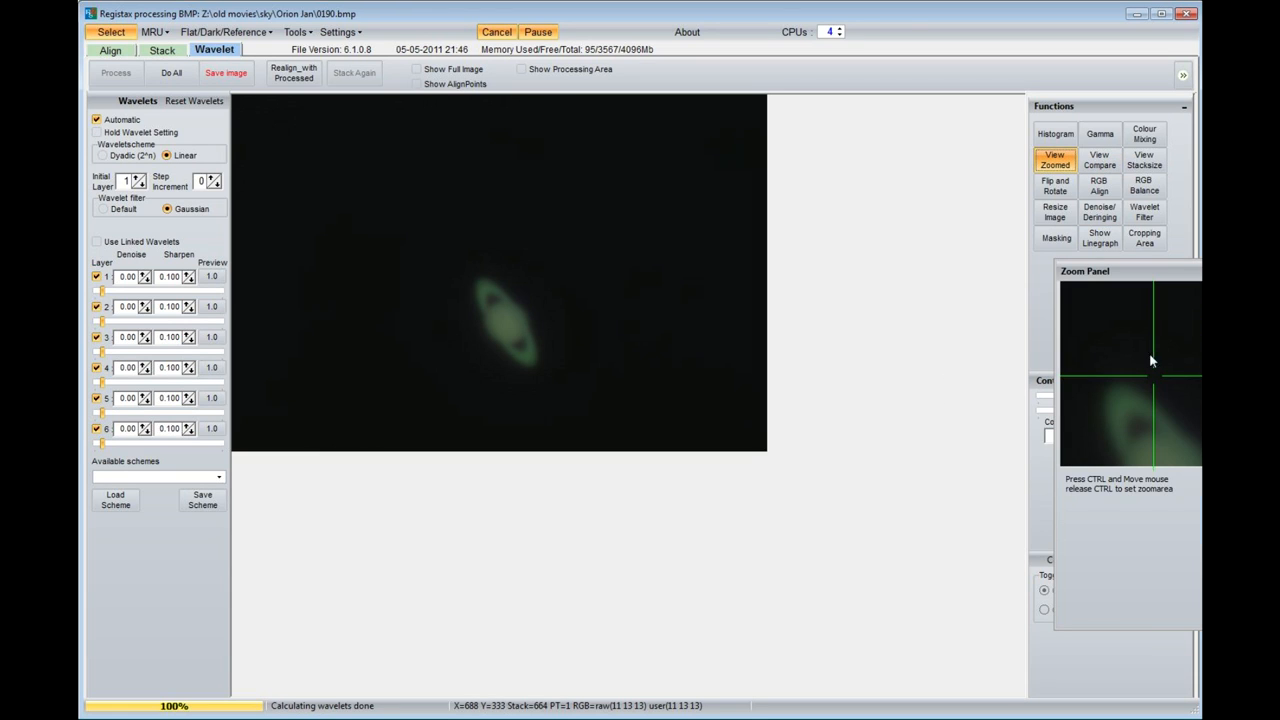
drag(1085, 271, 883, 334)
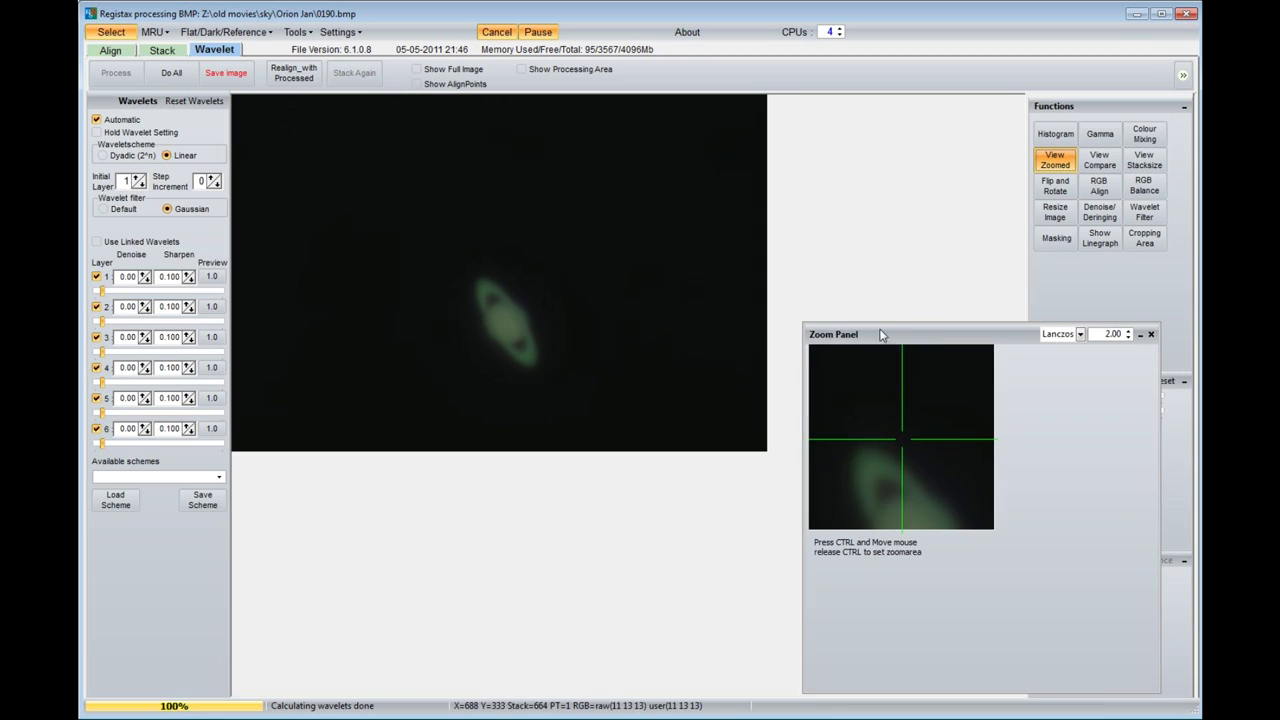
mouse_move(505, 328)
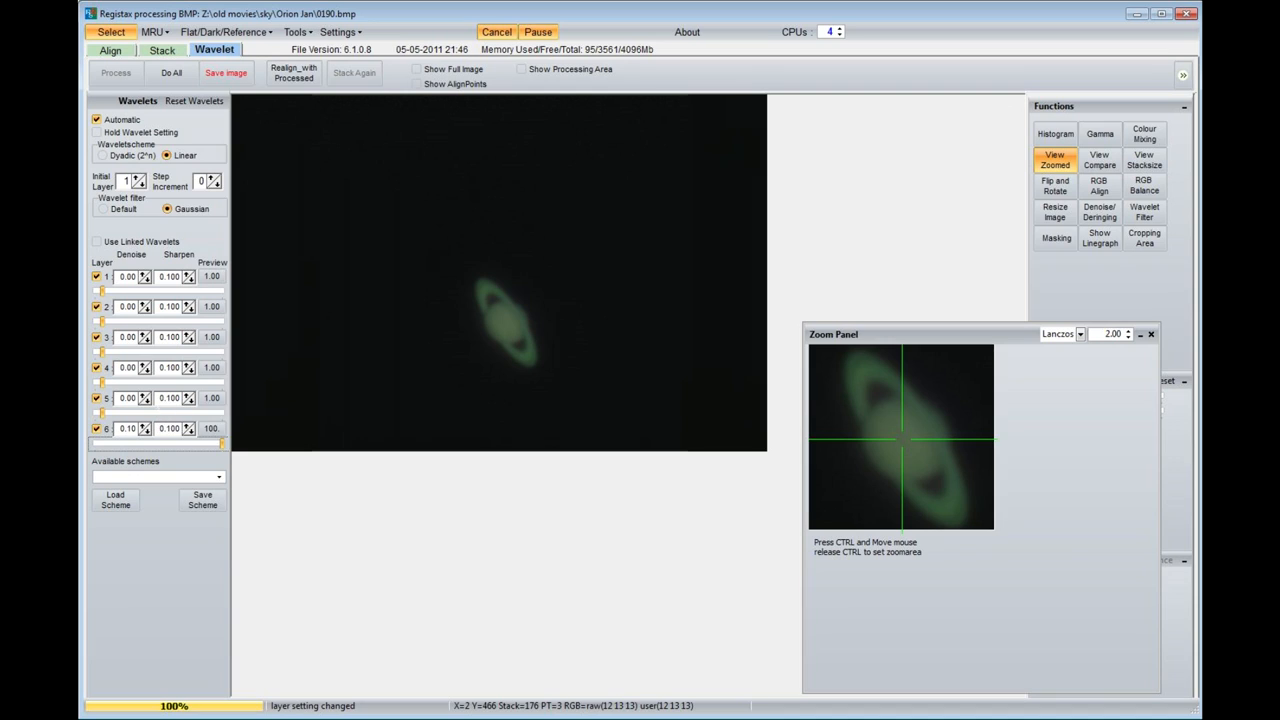
Raise wavelet layer 3 sharpening toward 90–100 to sharpen Saturn's rings
triple_click(127, 398)
text(0.1)
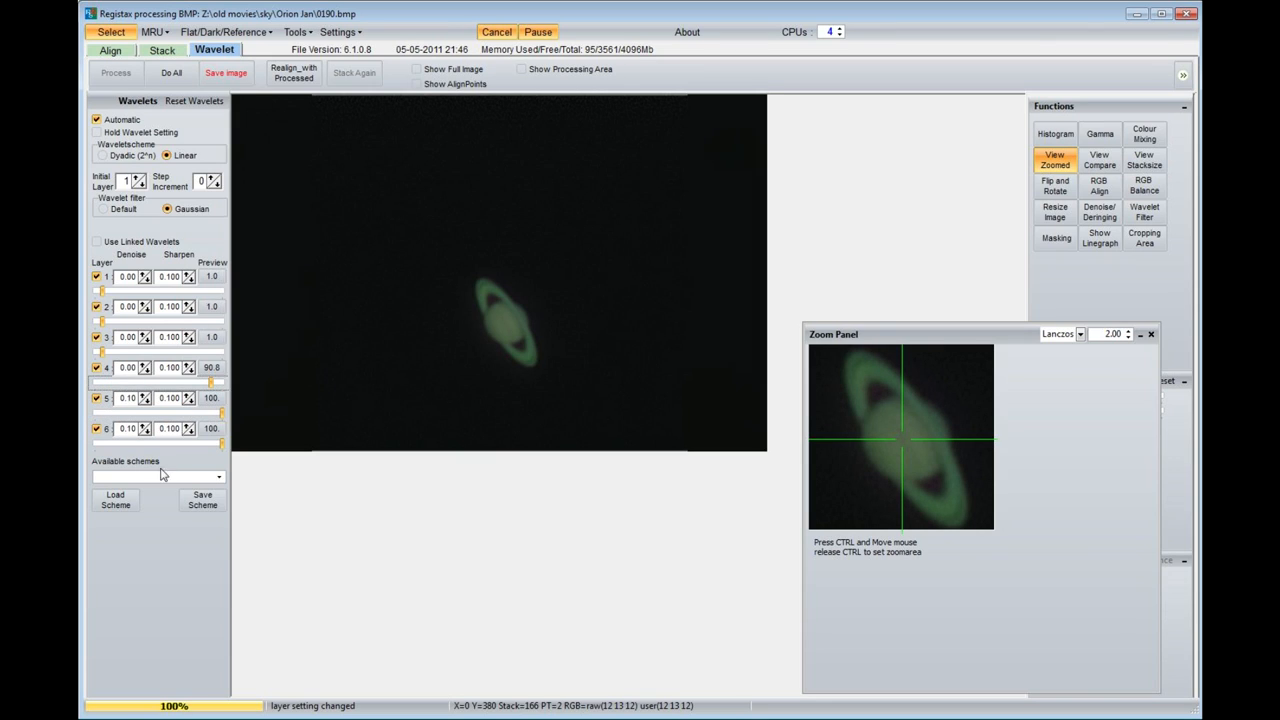
drag(100, 352, 215, 352)
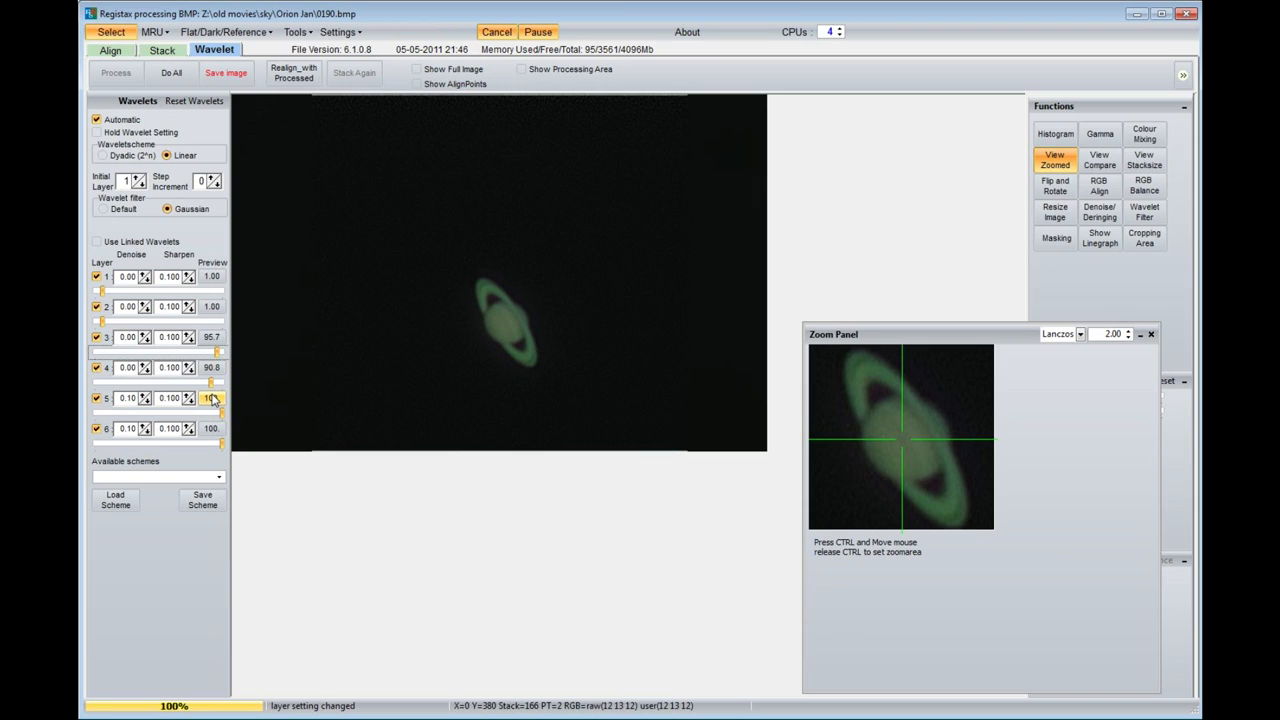
mouse_move(454, 405)
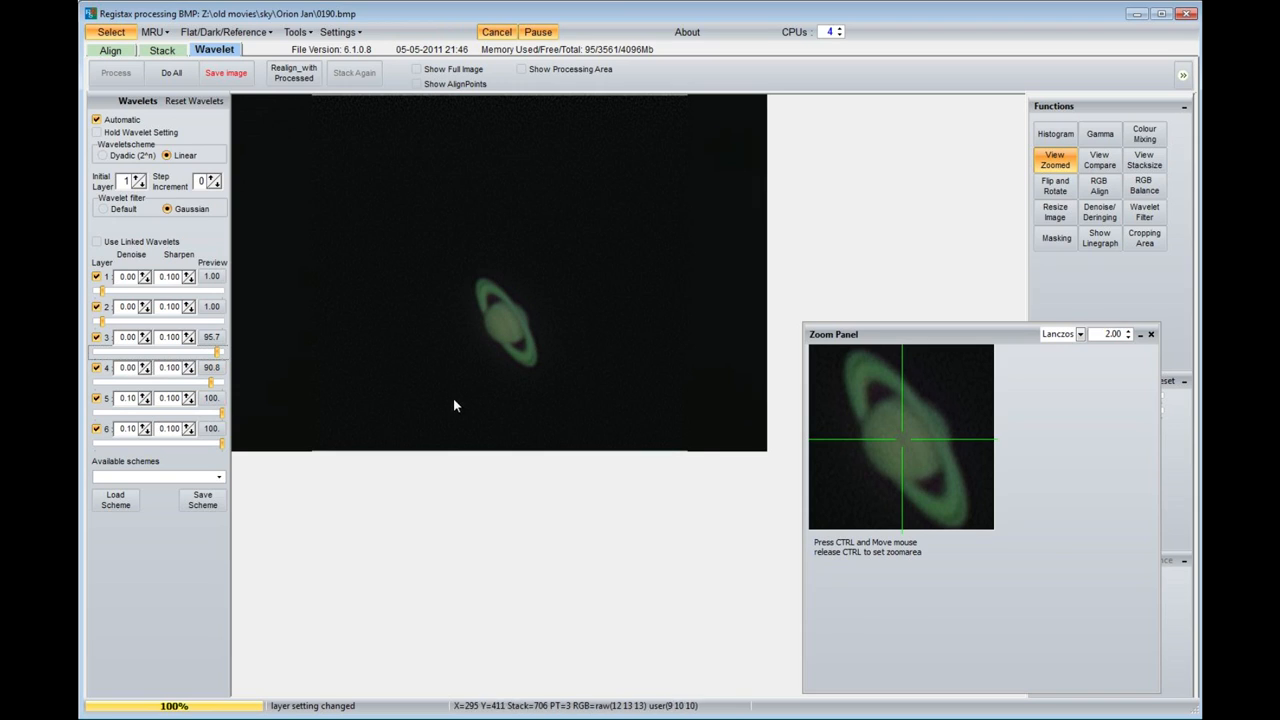
mouse_move(515, 348)
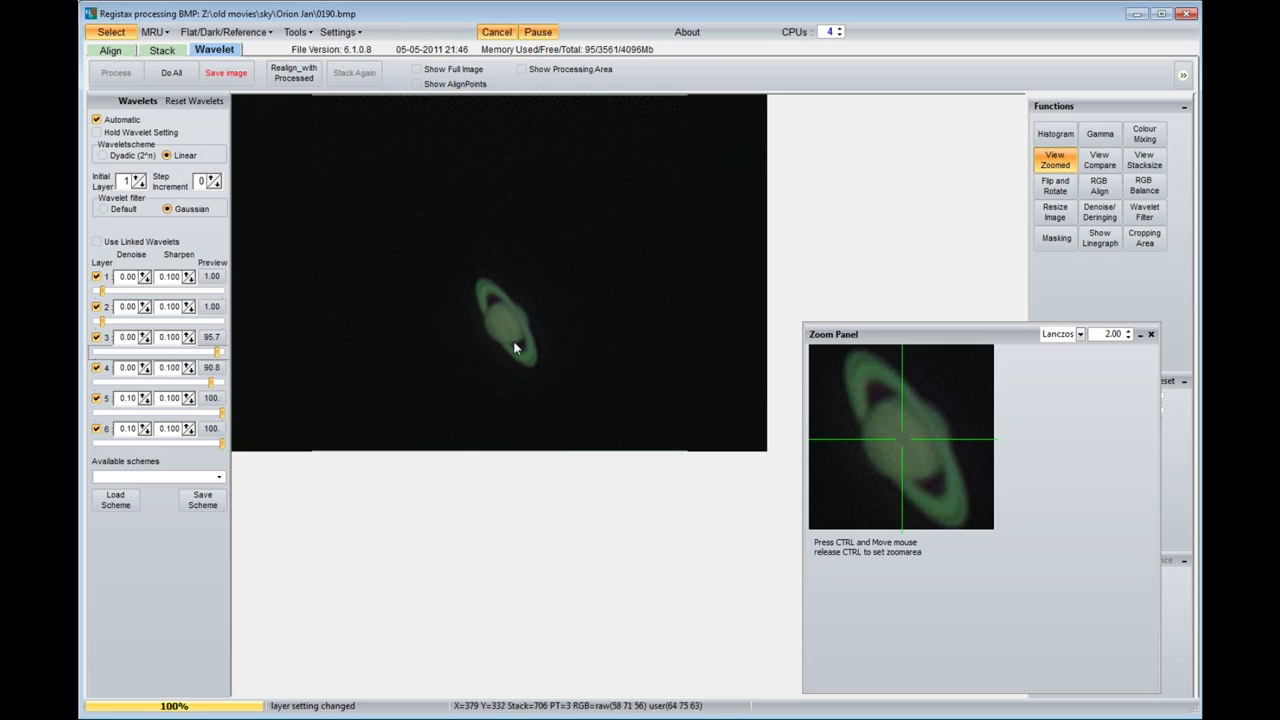
mouse_move(490, 313)
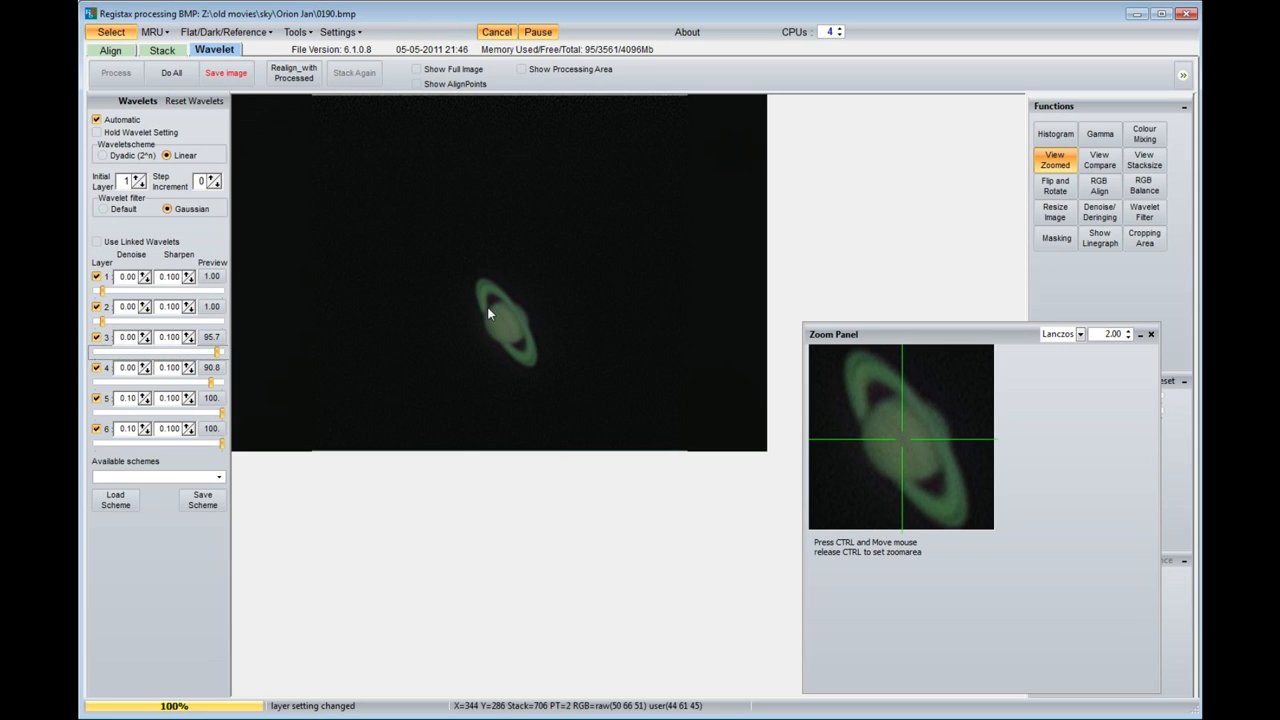
mouse_move(505, 308)
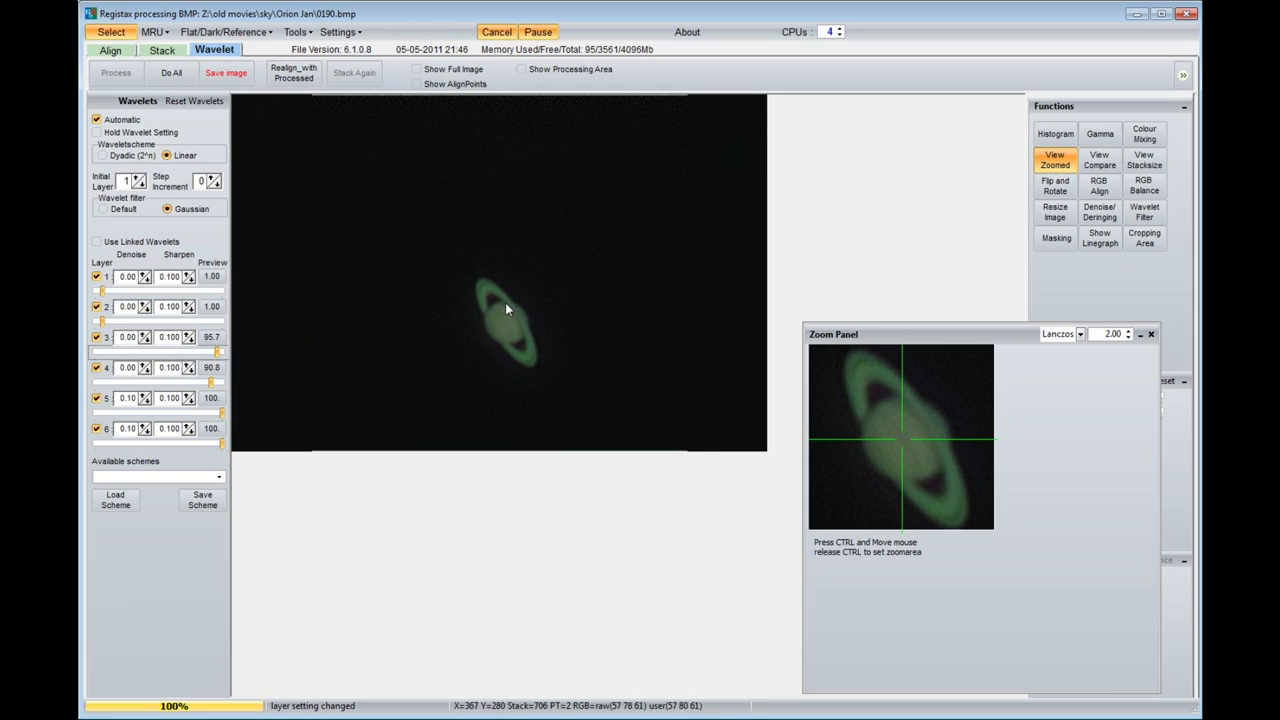
mouse_move(530, 340)
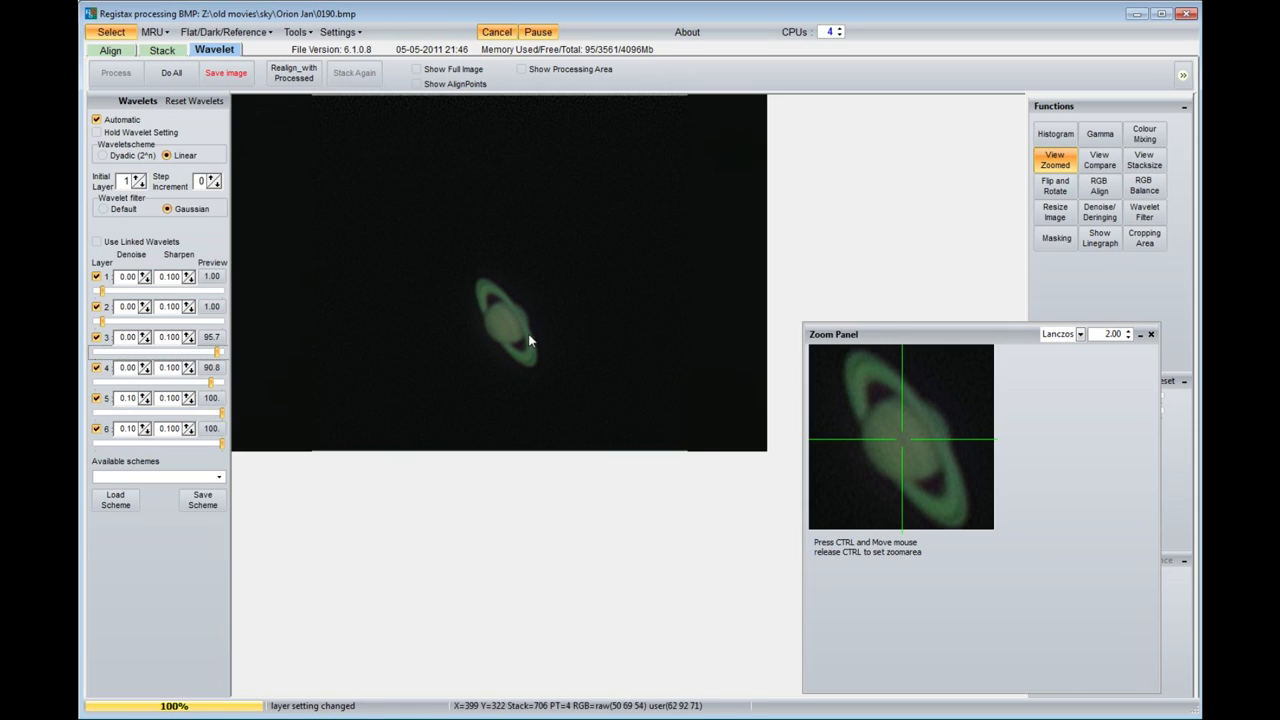
mouse_move(493, 297)
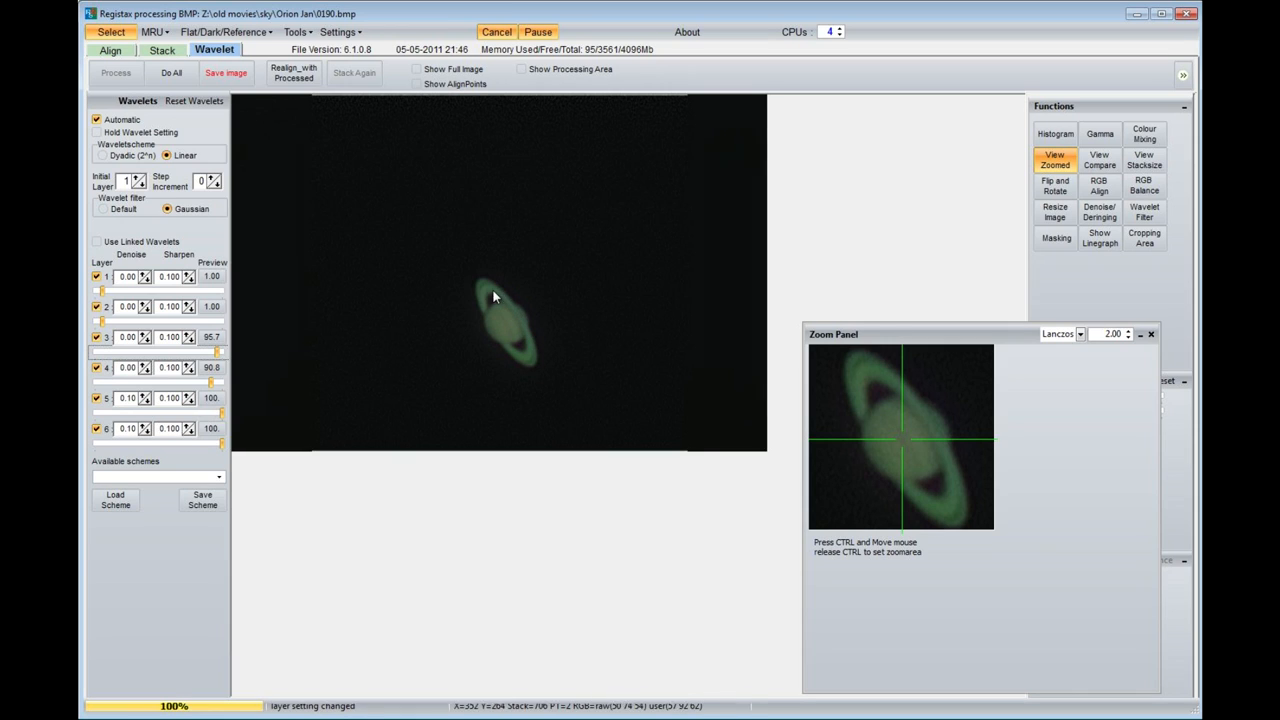
mouse_move(530, 365)
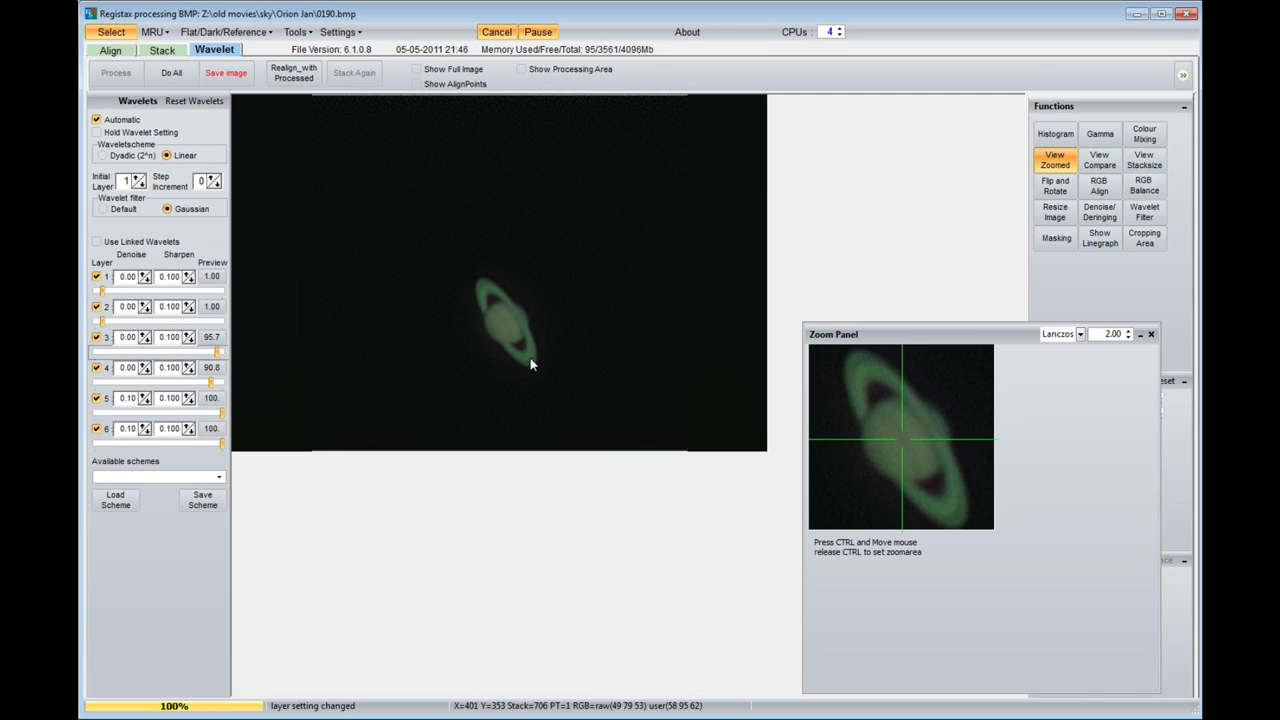
mouse_move(535, 566)
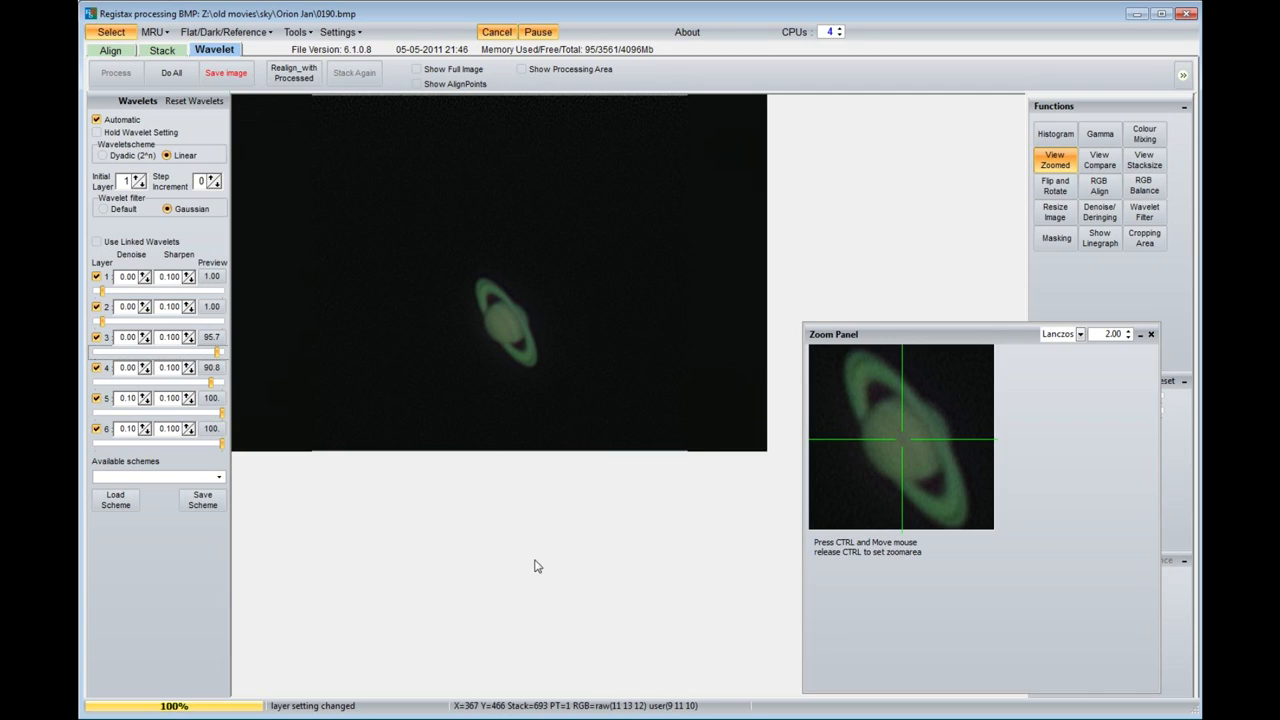
mouse_move(537, 553)
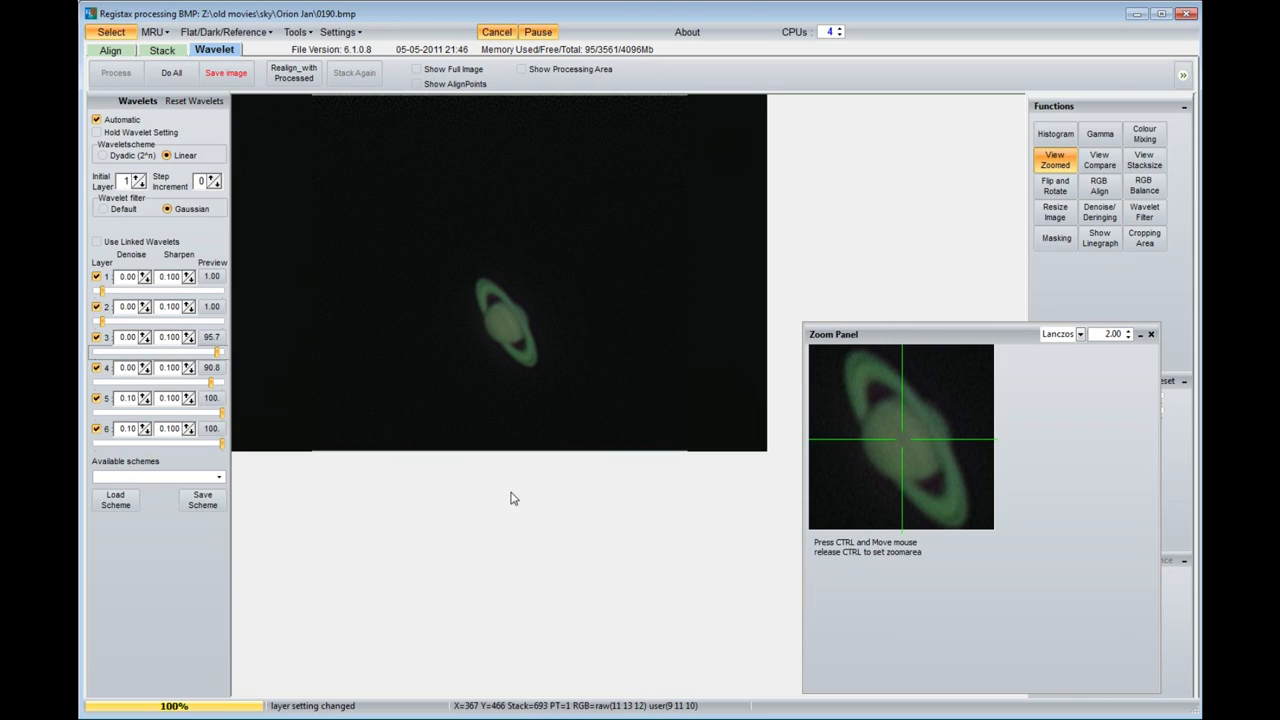
mouse_move(538, 491)
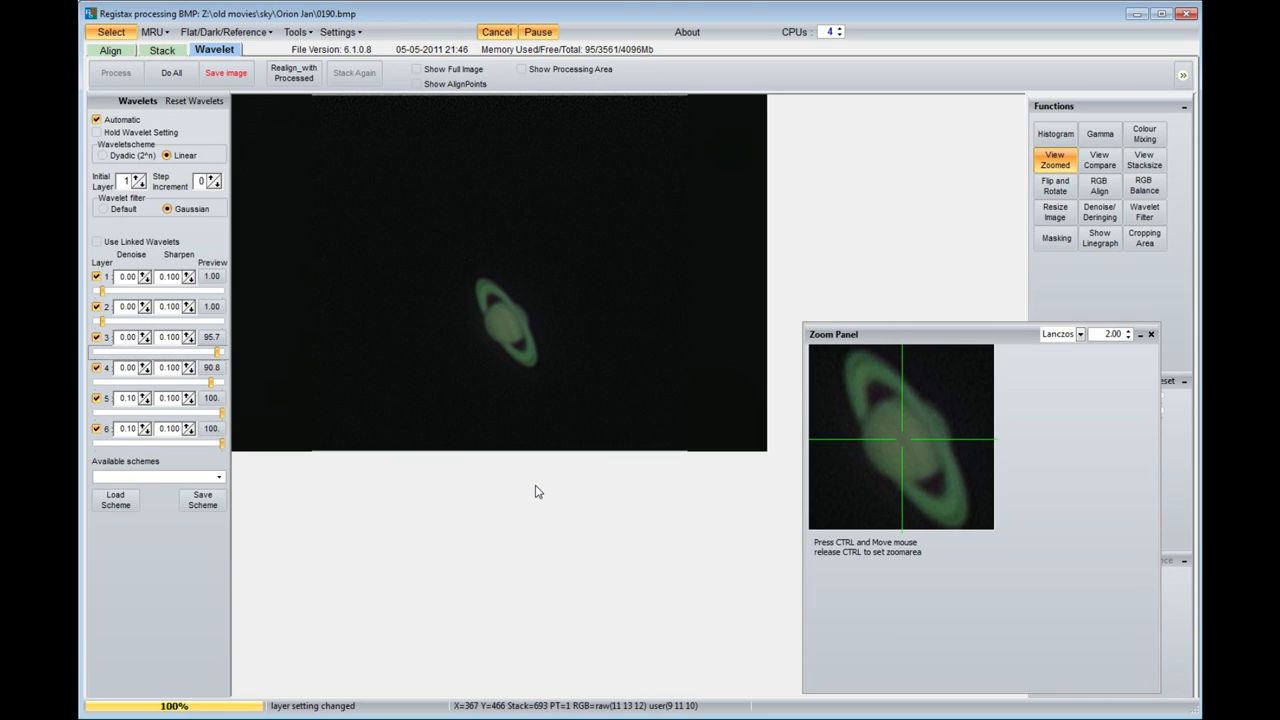